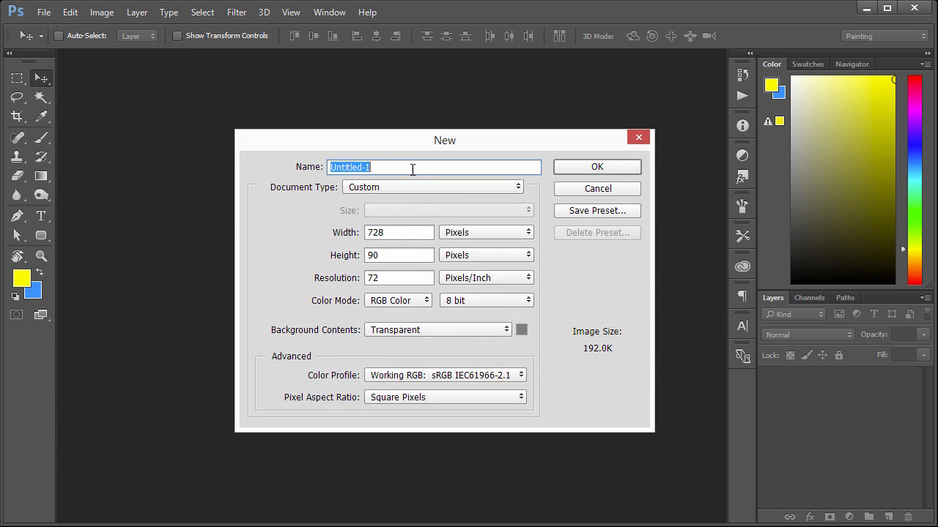
Step: Create a new document 600 pixels wide and 250 pixels high
click(399, 232)
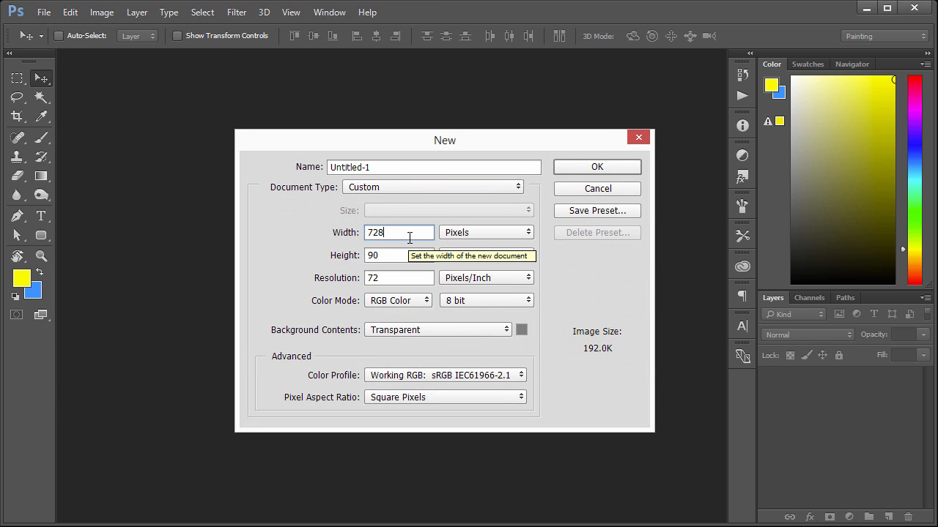
triple_click(399, 232)
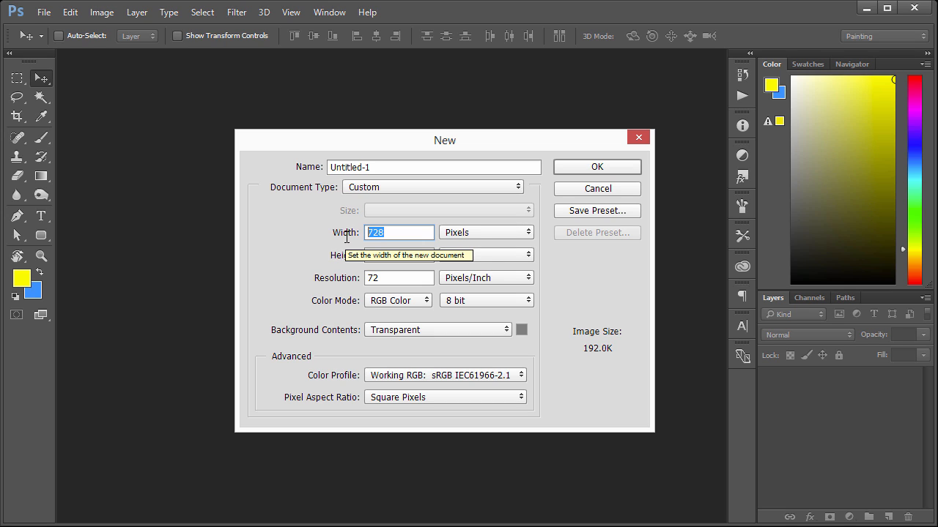
text(600)
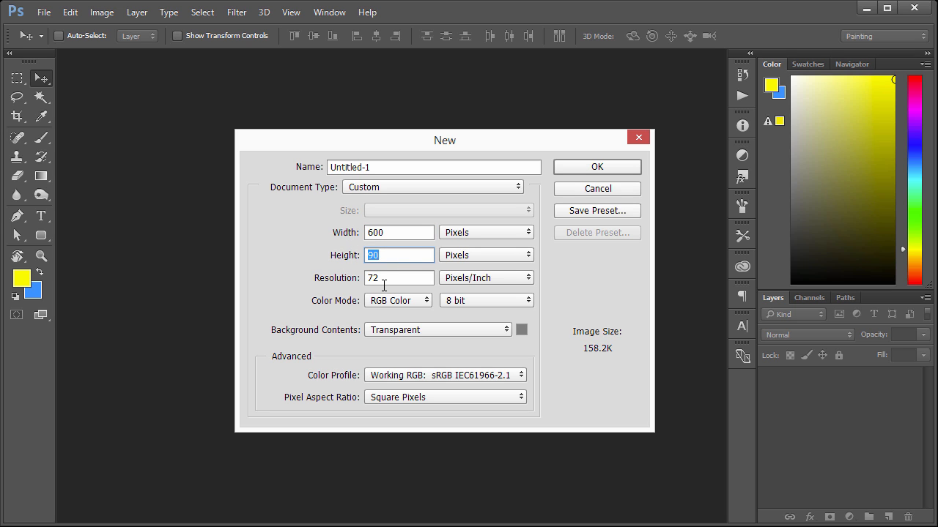
text(250)
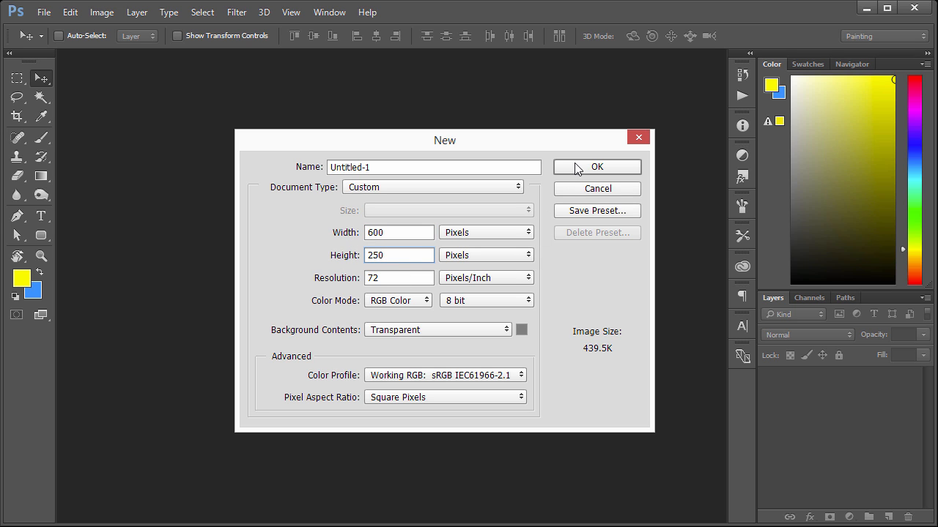
click(596, 166)
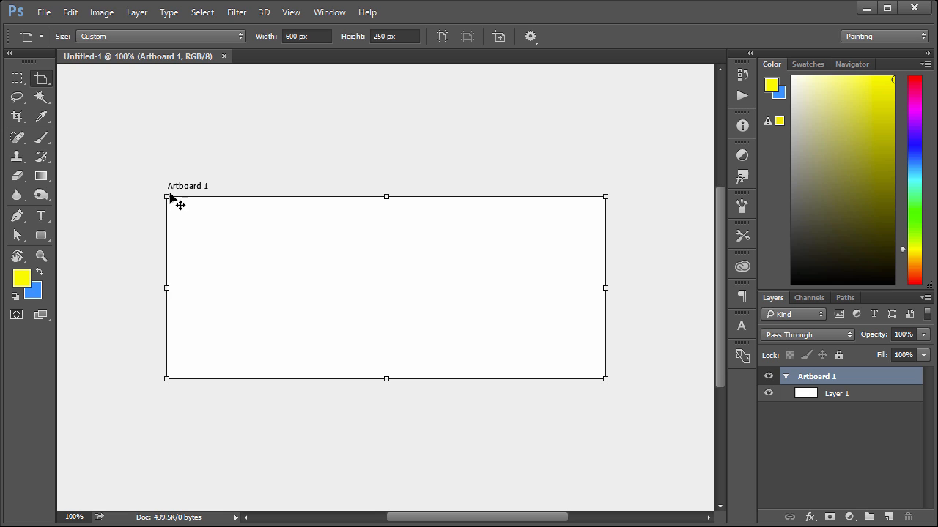
click(16, 78)
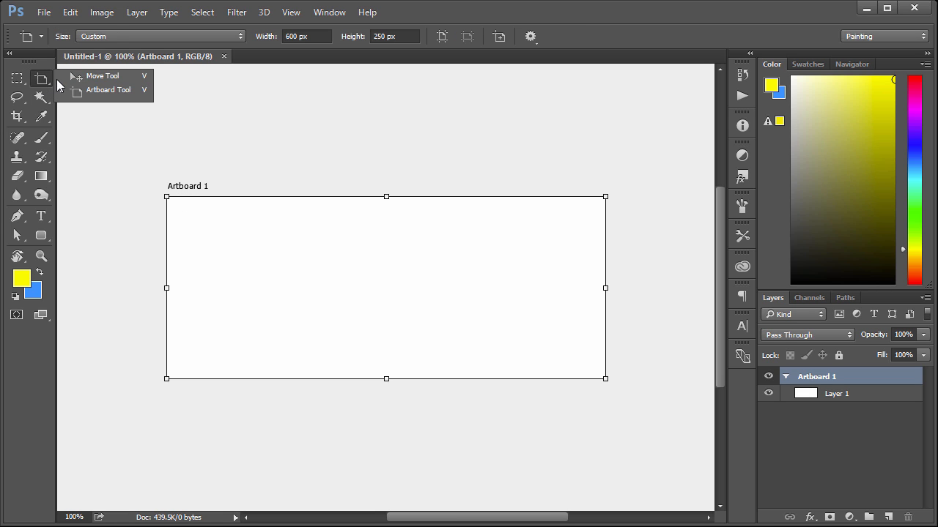
click(102, 75)
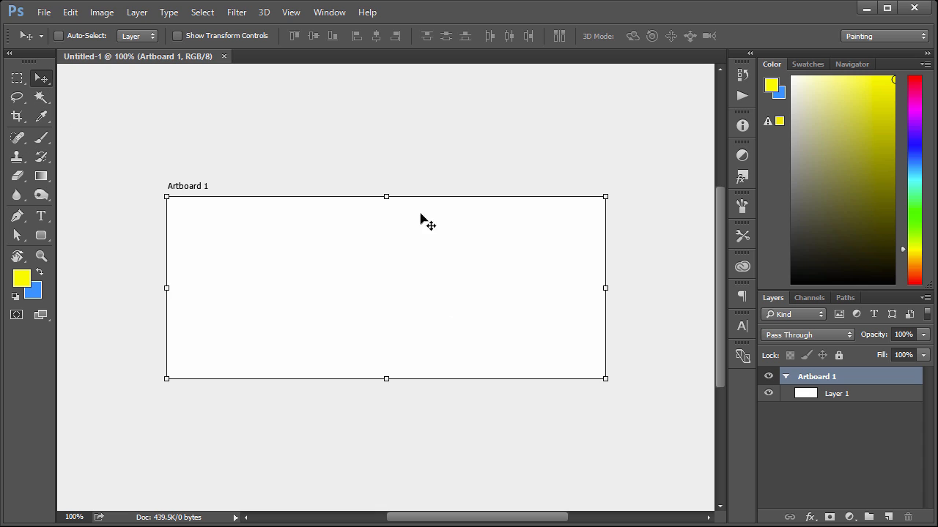
mouse_move(216, 224)
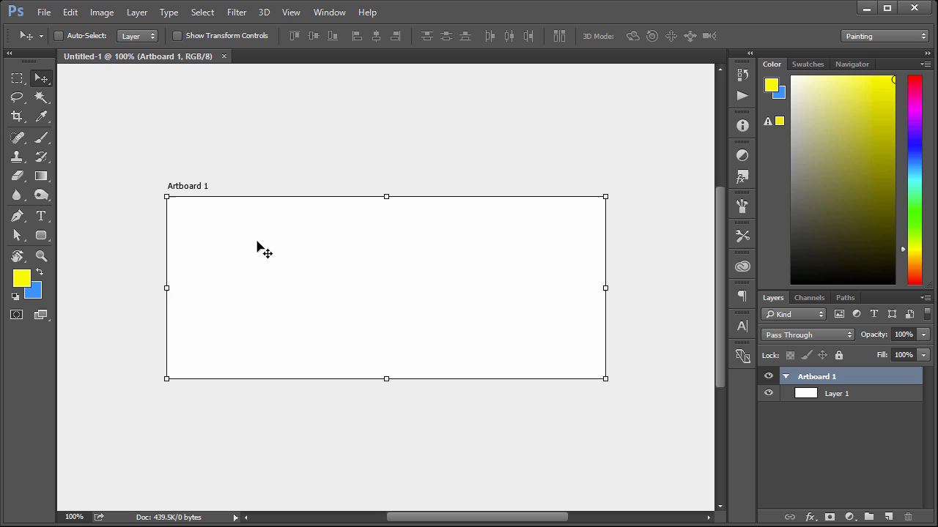
mouse_move(392, 187)
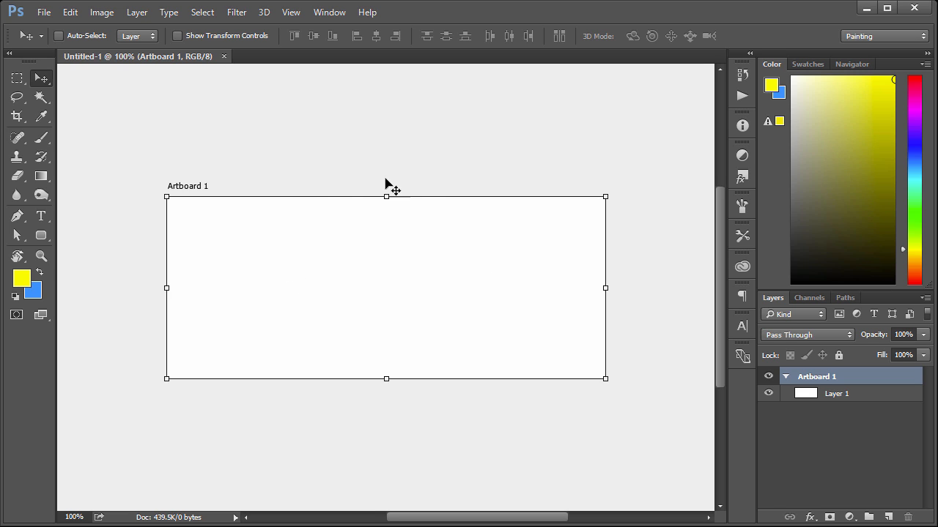
mouse_move(484, 308)
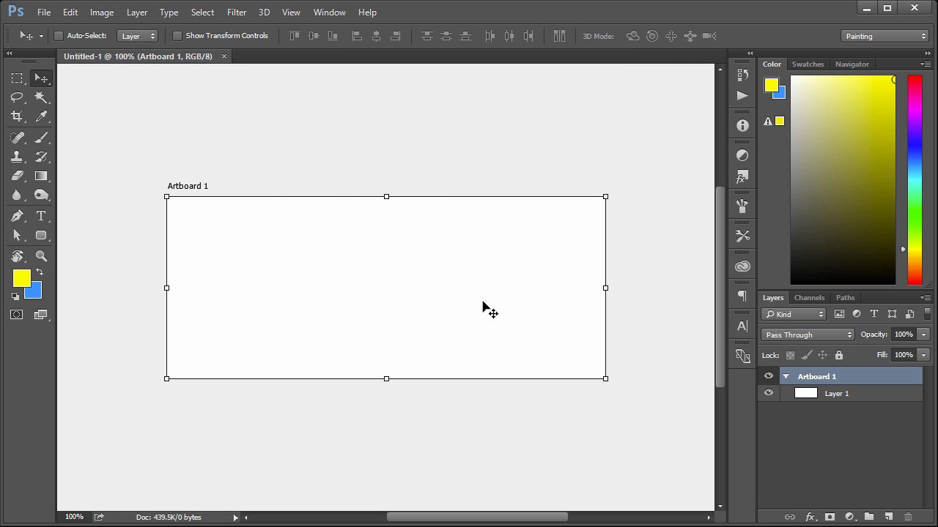
mouse_move(211, 195)
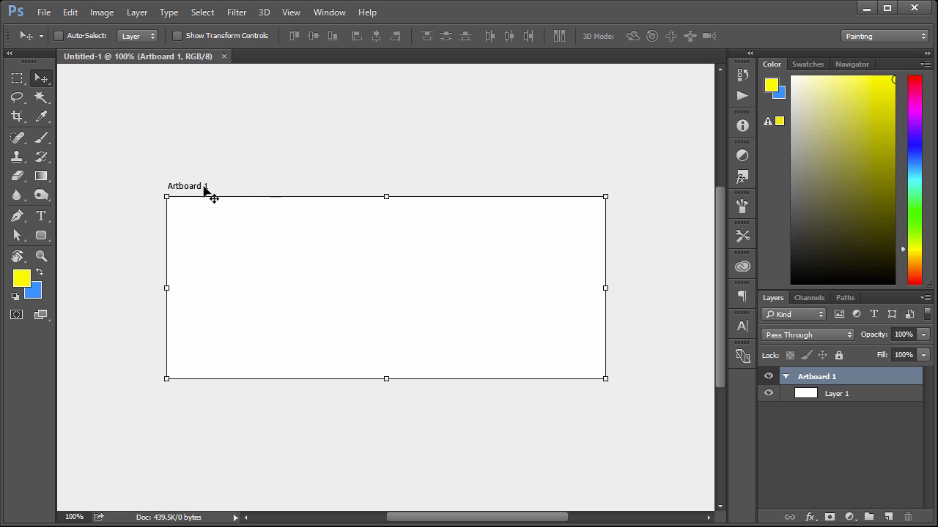
mouse_move(458, 351)
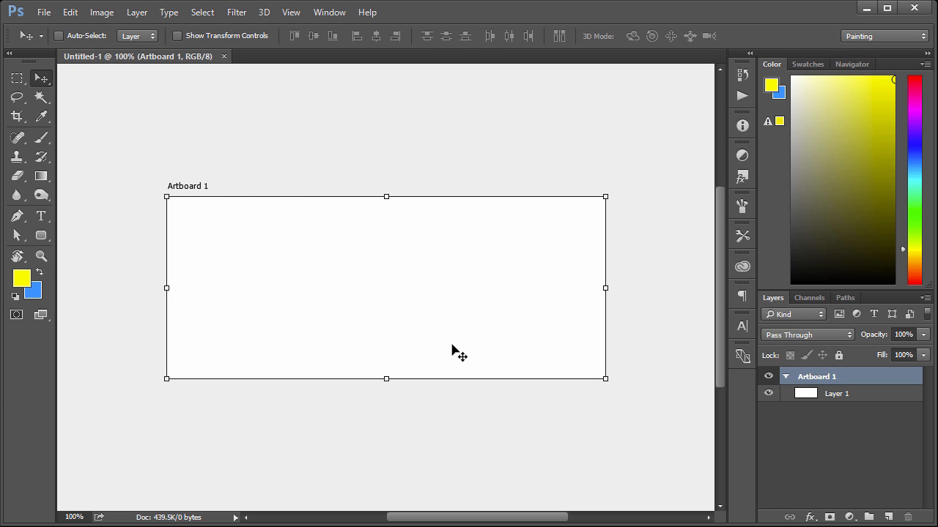
mouse_move(489, 234)
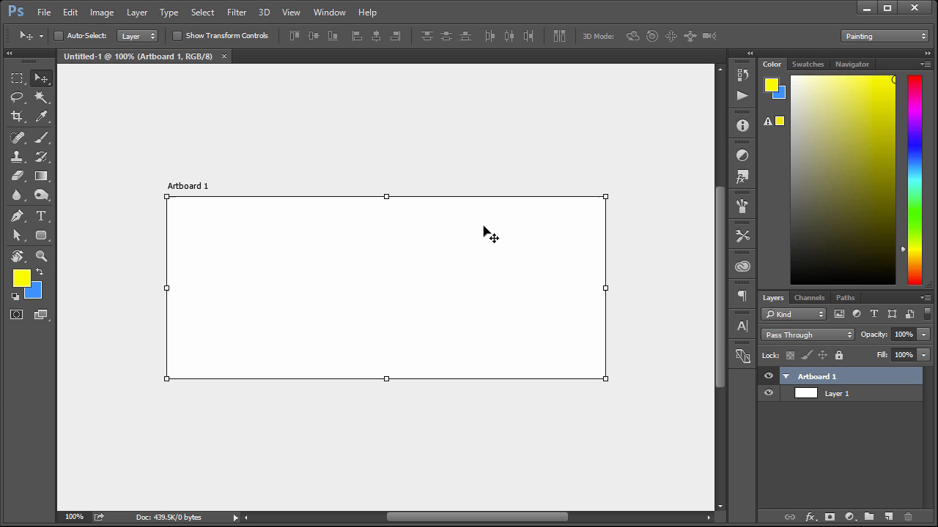
mouse_move(423, 237)
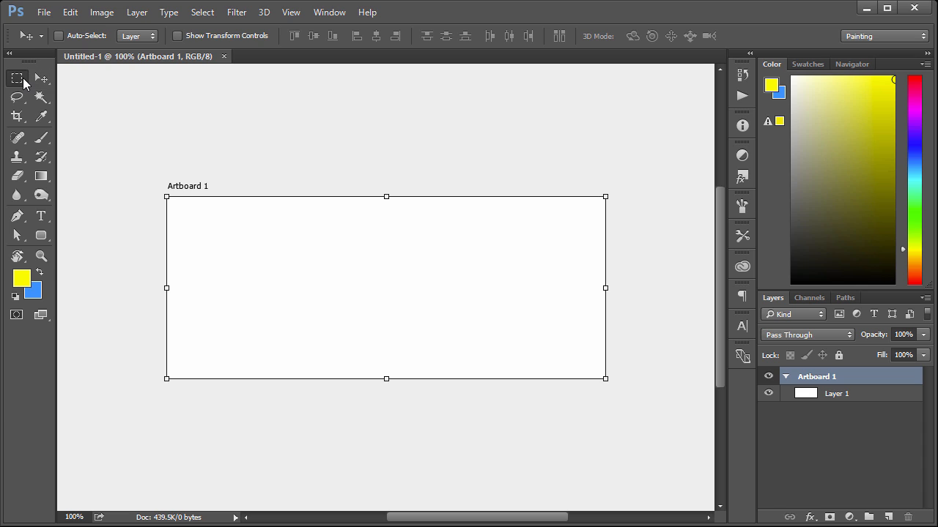
click(17, 77)
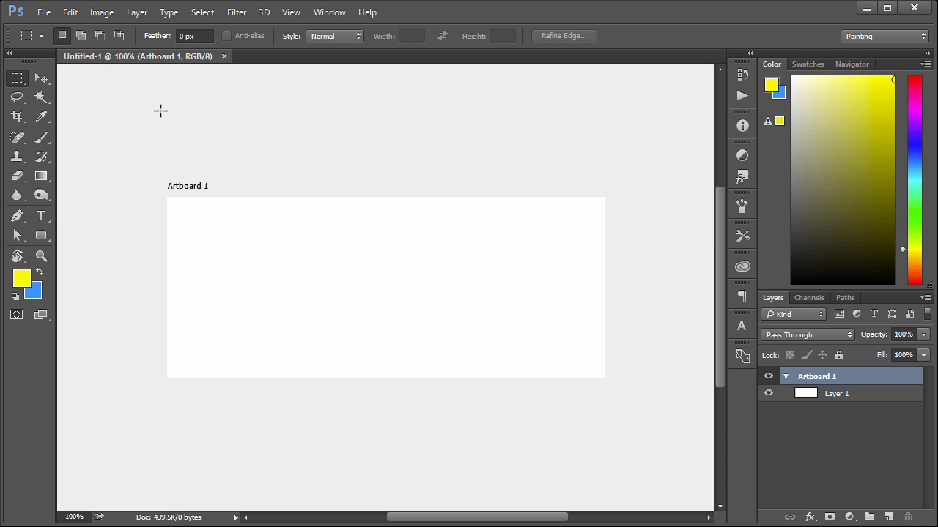
mouse_move(162, 113)
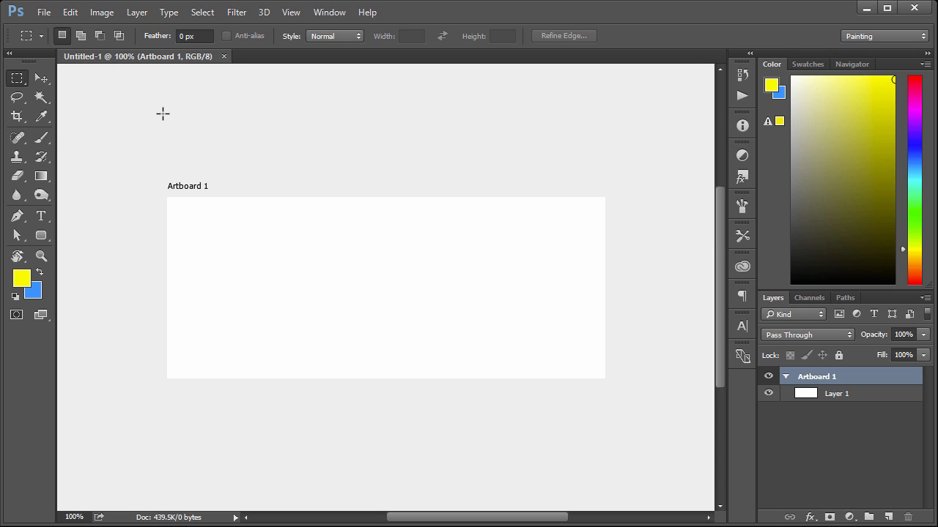
mouse_move(609, 176)
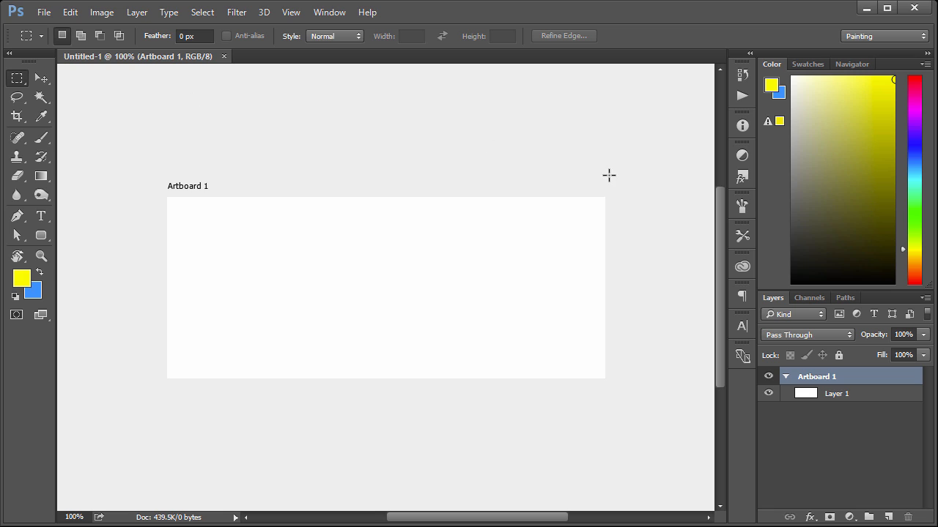
mouse_move(420, 29)
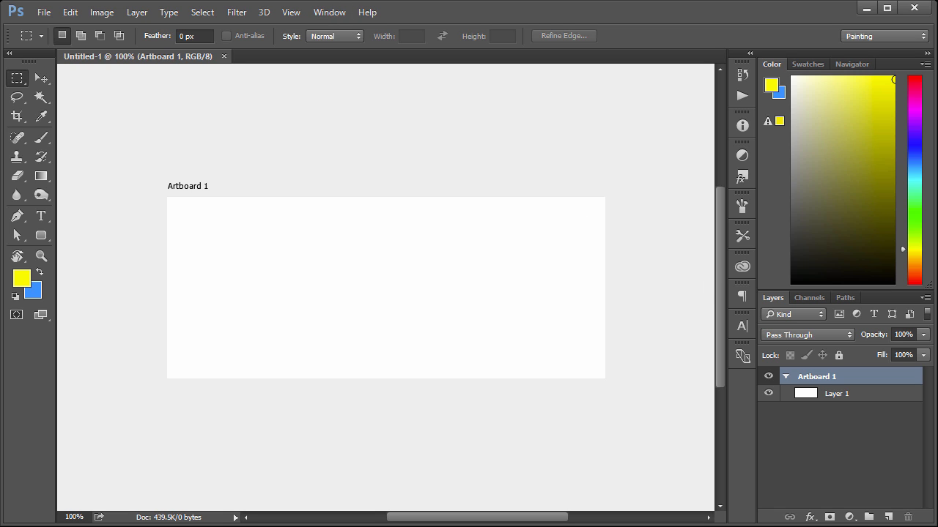
mouse_move(728, 253)
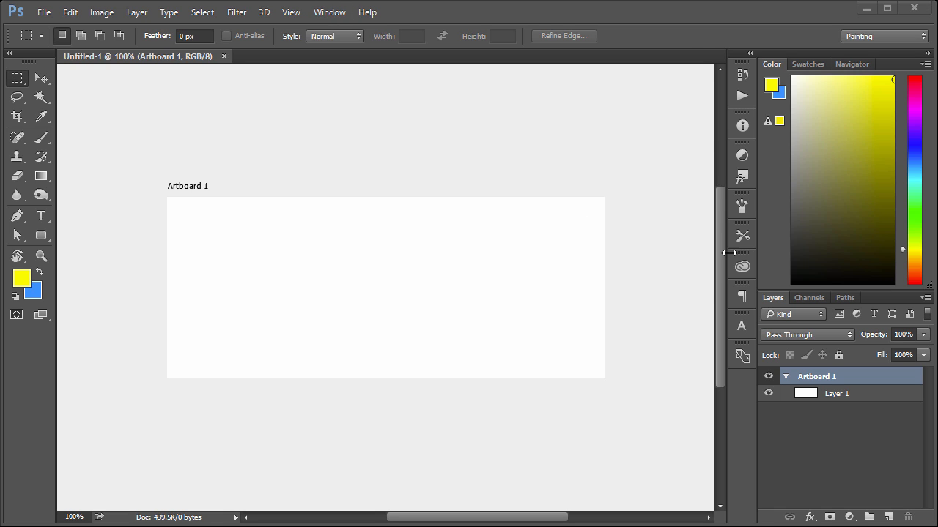
Step: Open the Libraries panel from the side dock, showing the empty My Library
click(742, 266)
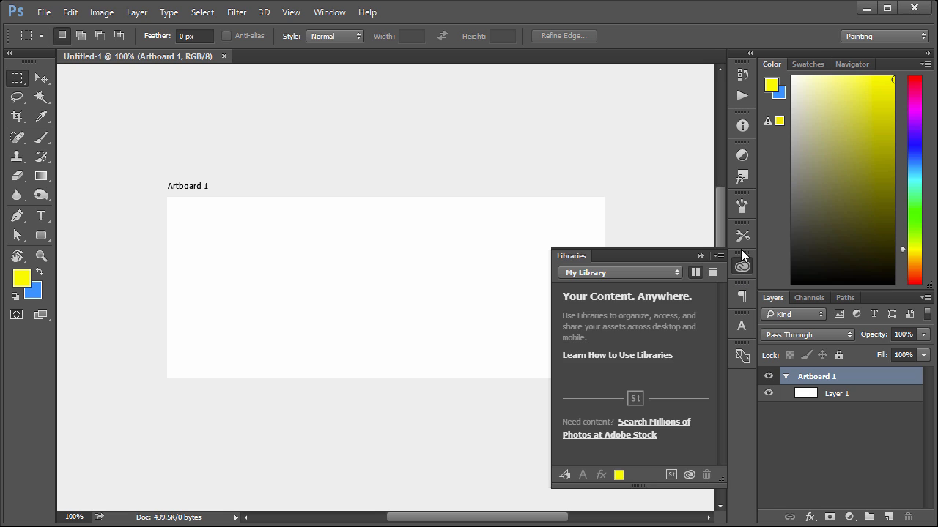
mouse_move(742, 265)
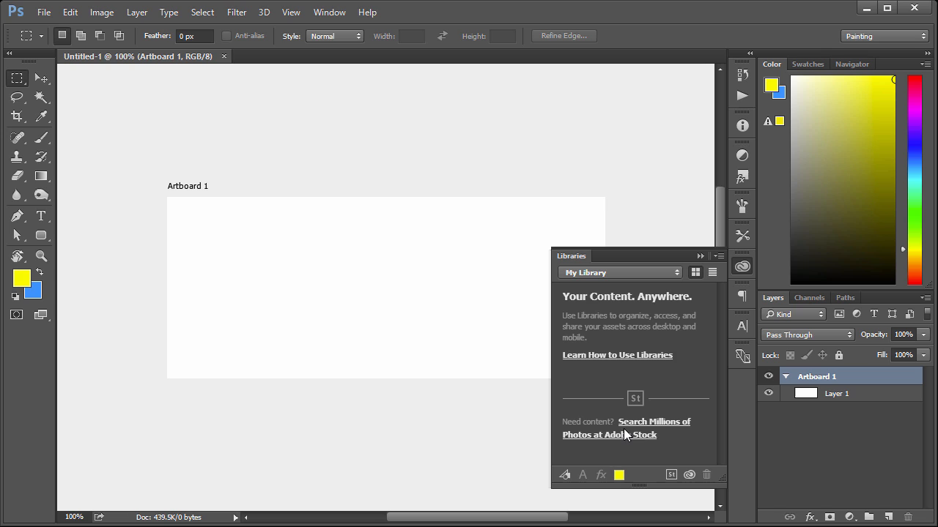
mouse_move(592, 427)
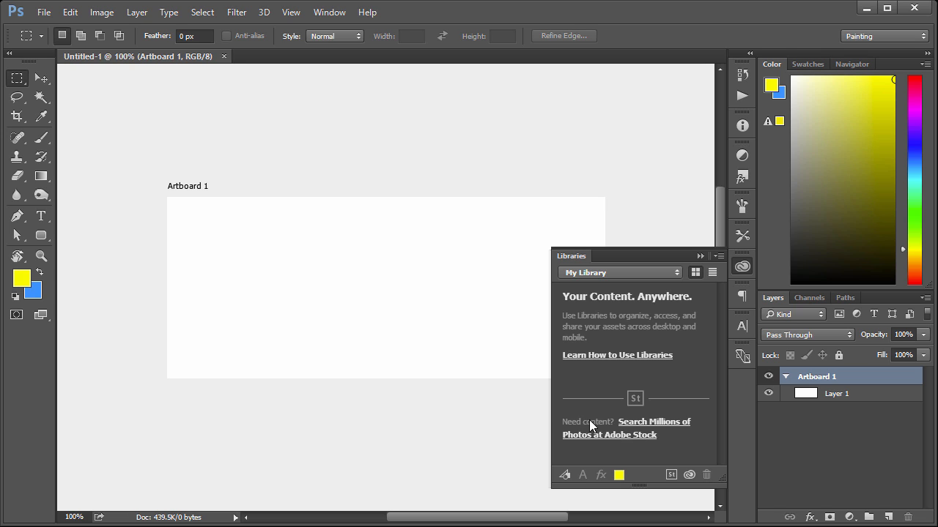
mouse_move(640, 441)
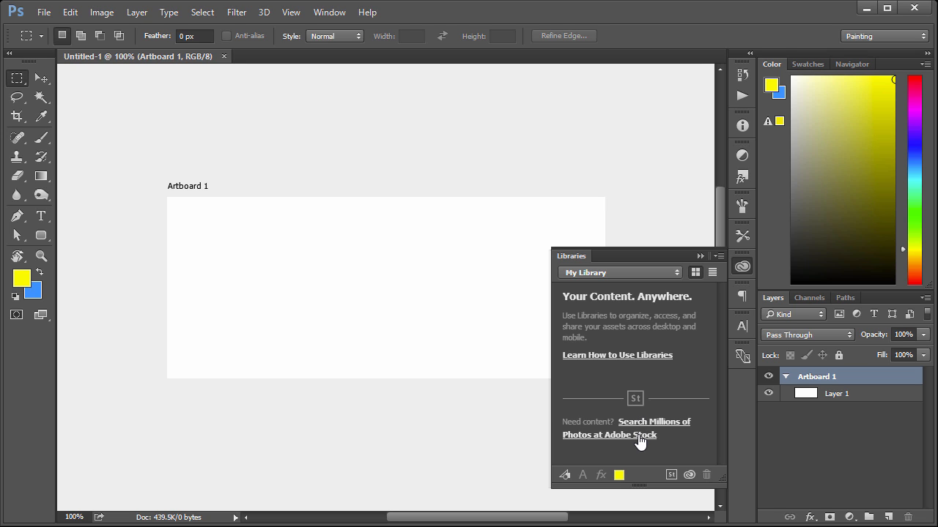
mouse_move(85, 36)
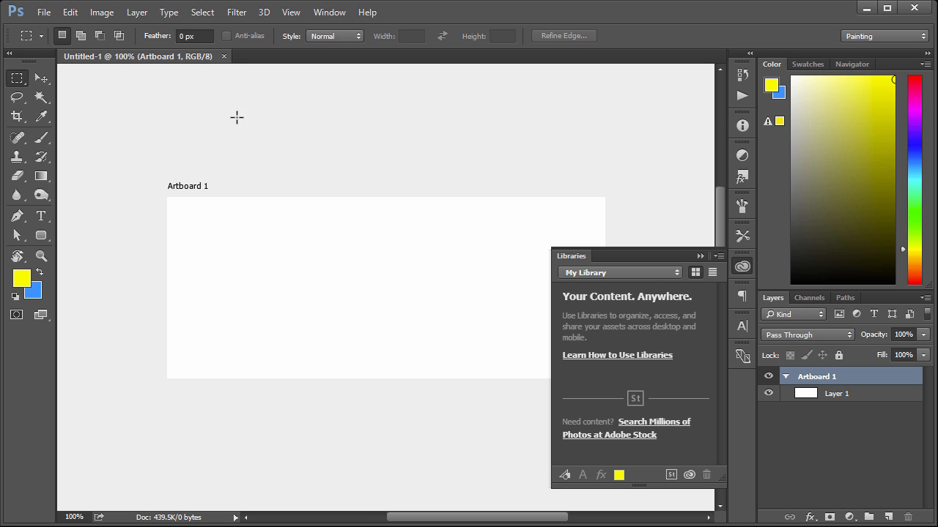
Step: Open the Adobe Stock photo search website from Photoshop's Libraries link
click(44, 13)
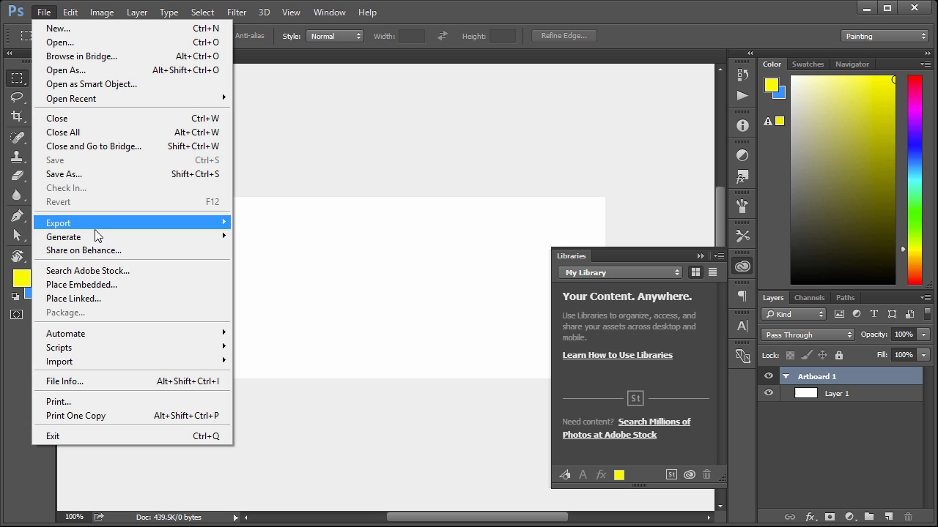
mouse_move(640, 440)
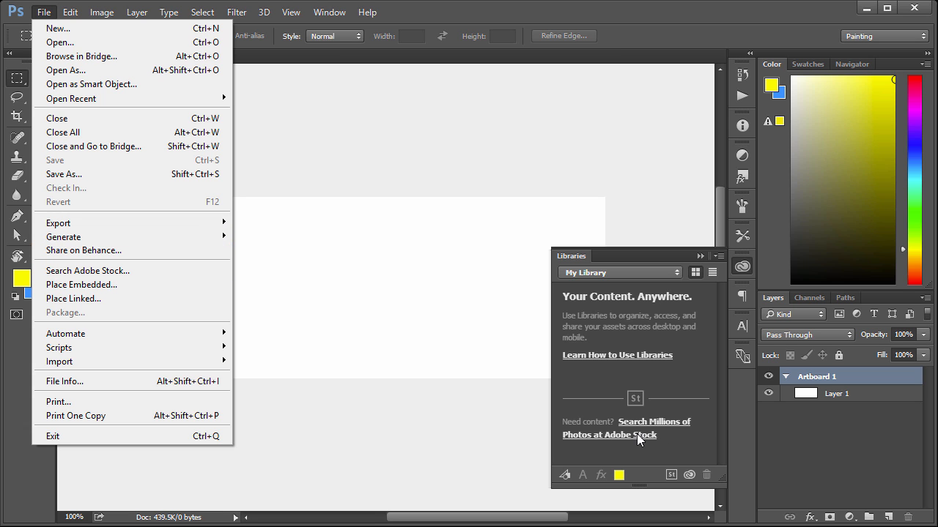
click(610, 434)
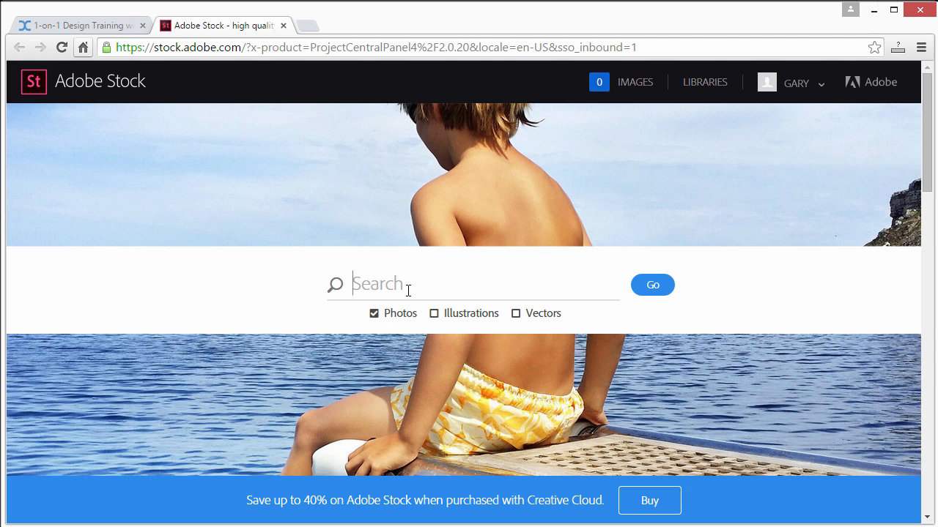
Step: Search Adobe Stock for 'car' and scroll through the results grid
text(car)
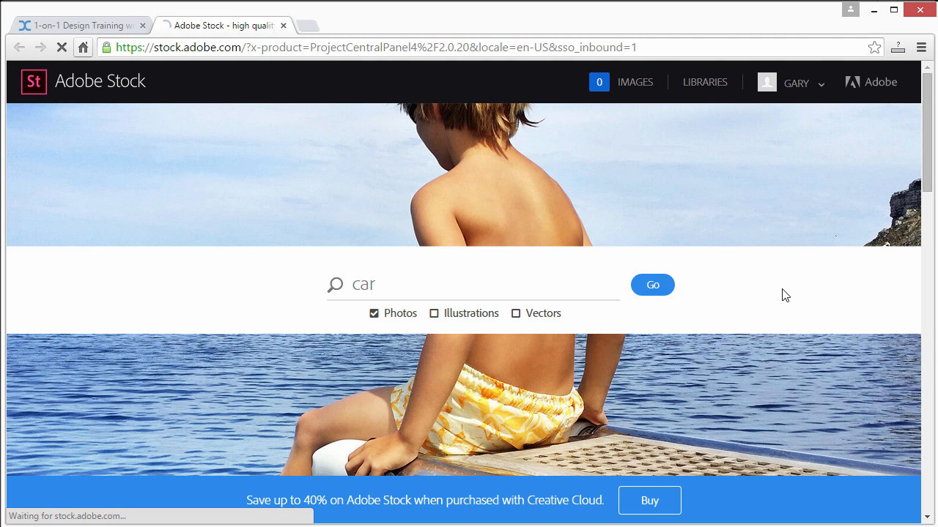
click(652, 284)
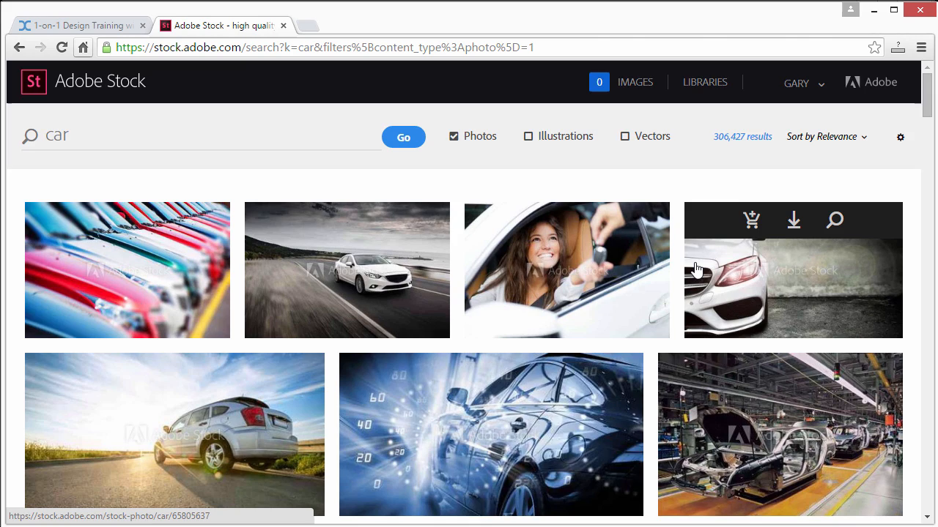
scroll(down, 3)
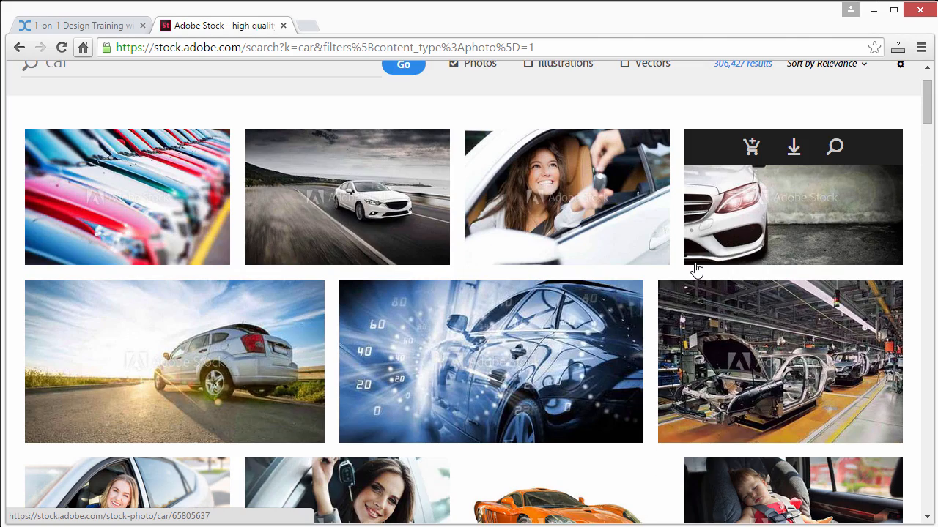
scroll(down, 3)
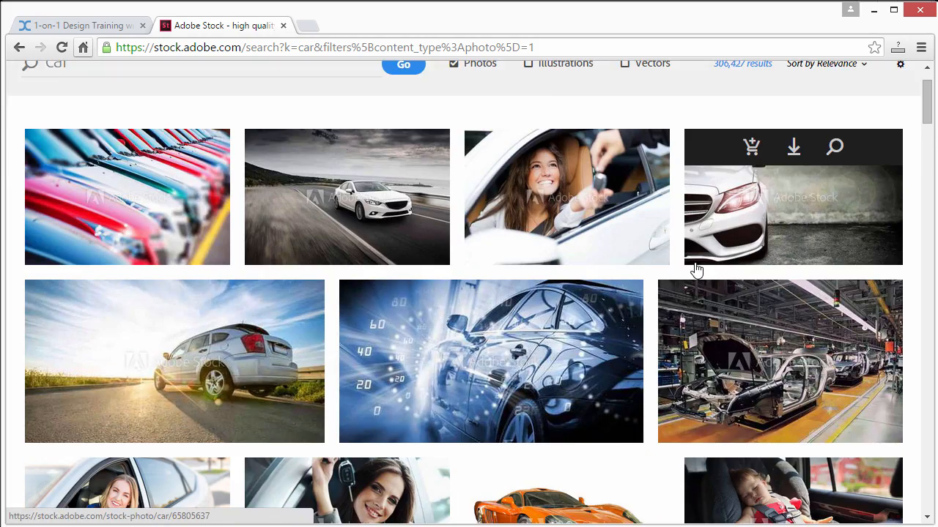
scroll(down, 3)
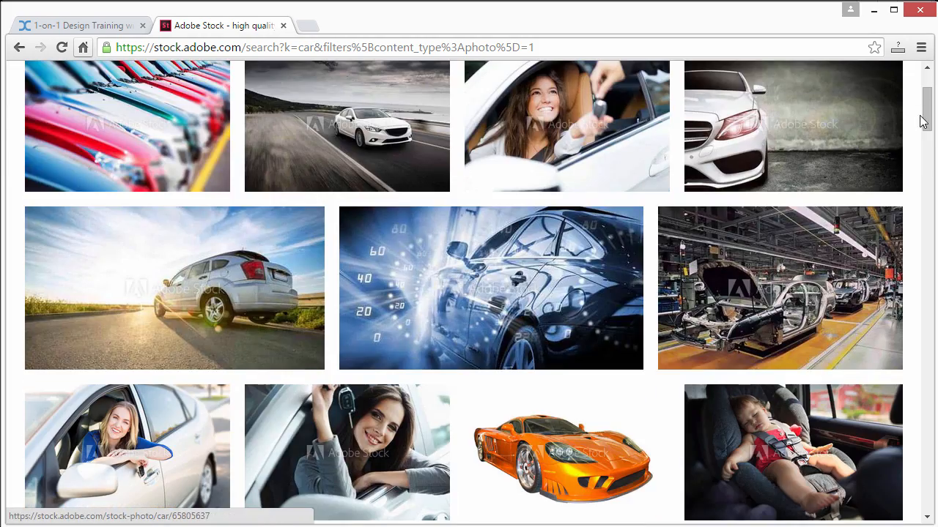
scroll(down, 3)
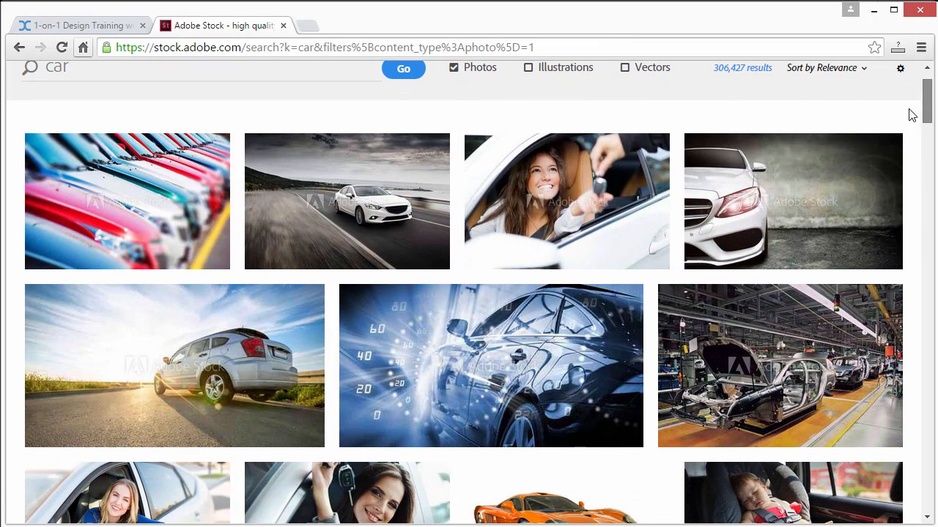
mouse_move(184, 372)
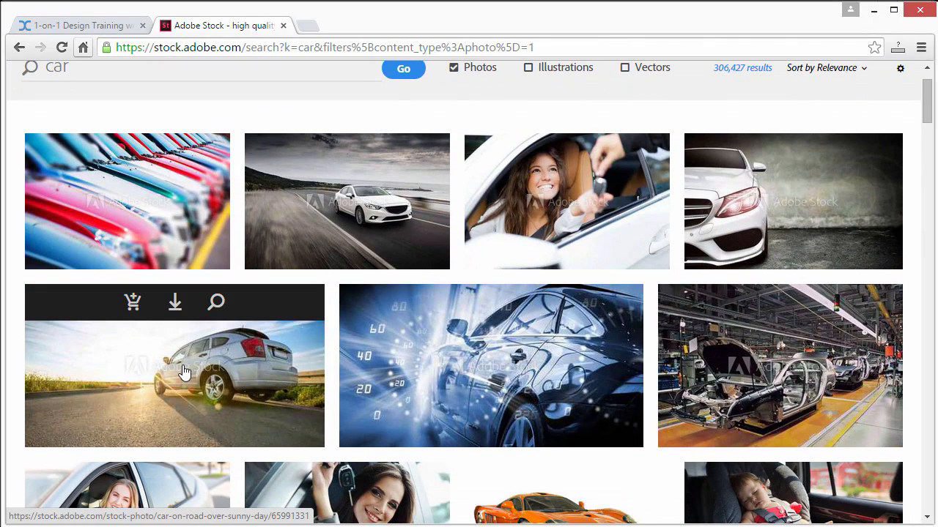
mouse_move(318, 199)
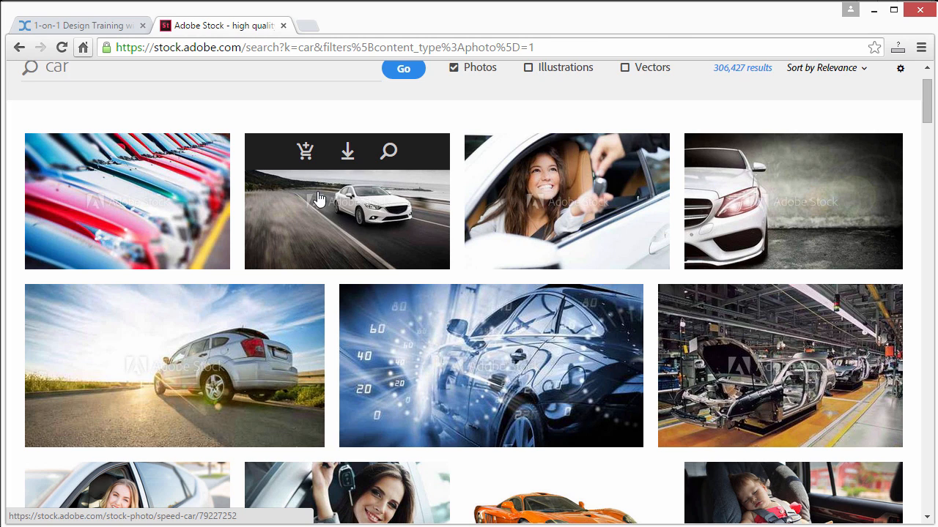
mouse_move(330, 178)
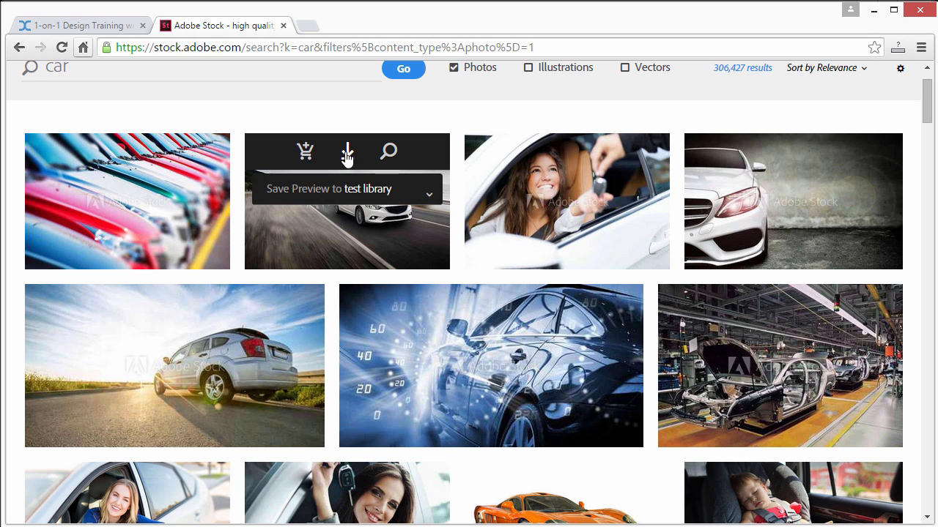
mouse_move(384, 196)
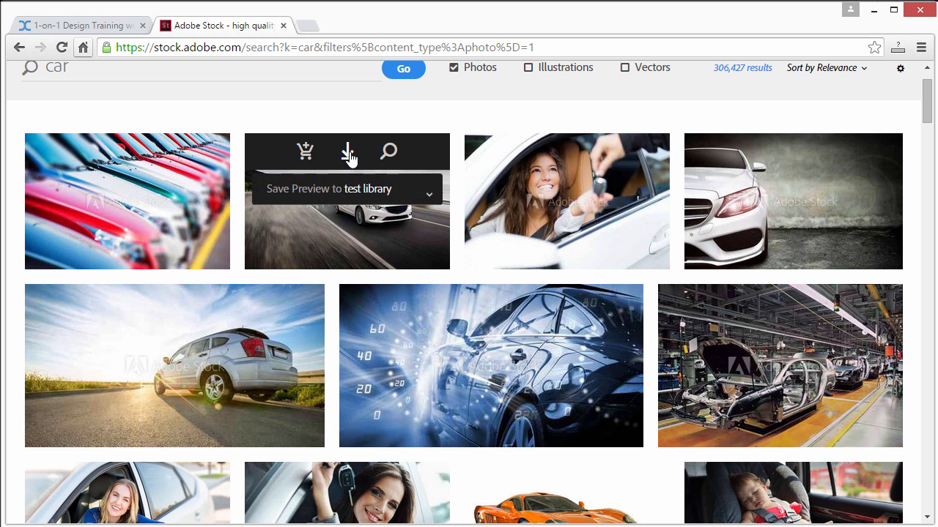
Step: Save the white speed-car watermarked preview to 'test library'
click(429, 194)
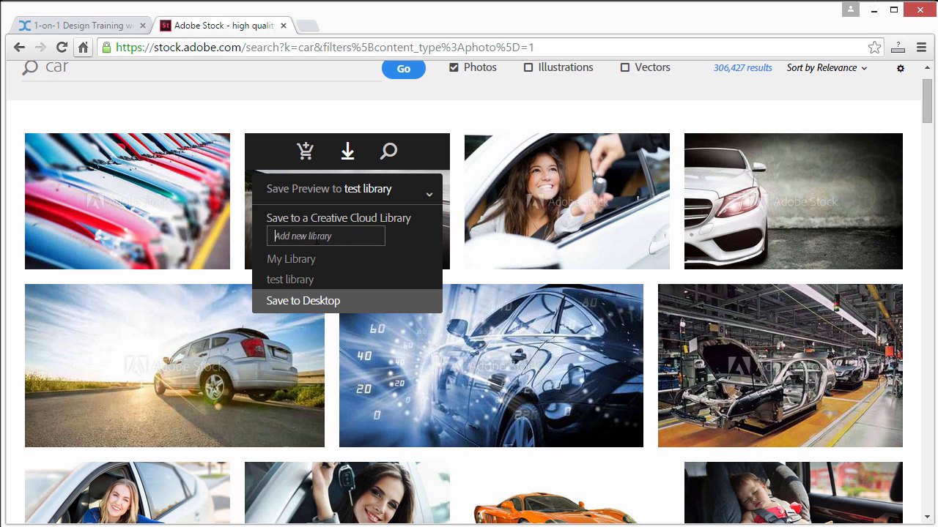
mouse_move(300, 282)
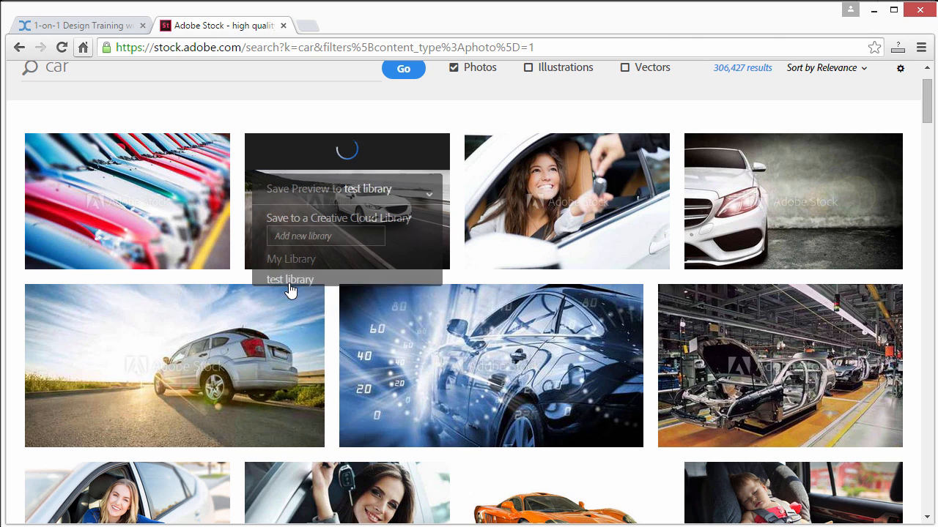
click(290, 279)
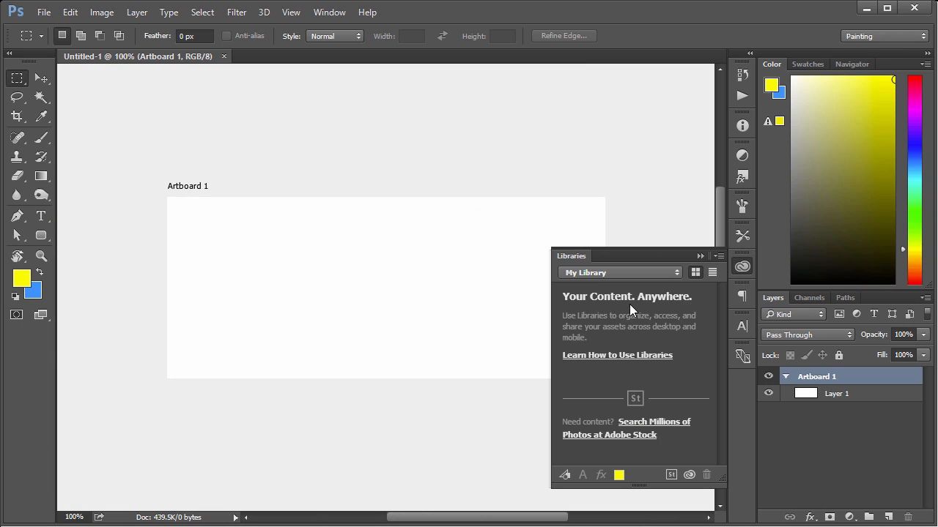
Step: Drag the Speed Car graphic from test library onto Artboard 1, enlarged to cover it
click(619, 272)
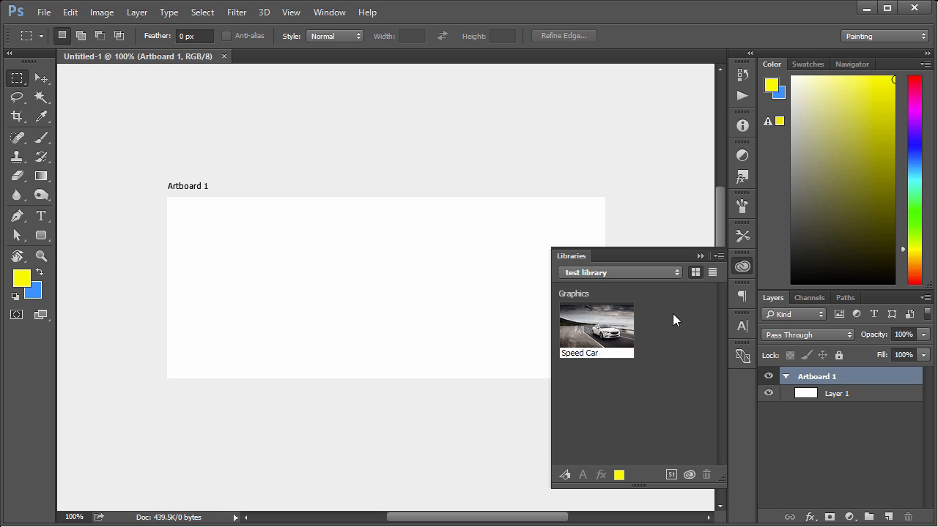
mouse_move(579, 326)
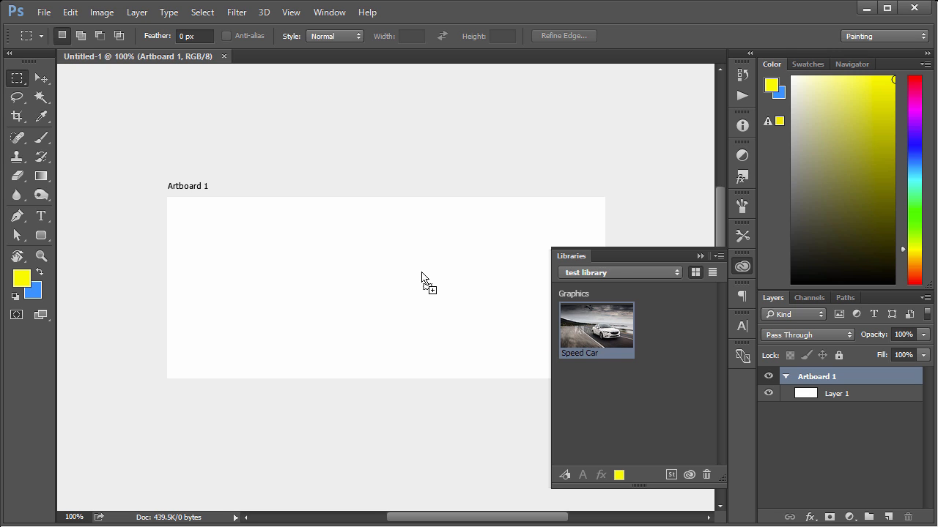
drag(596, 326, 319, 290)
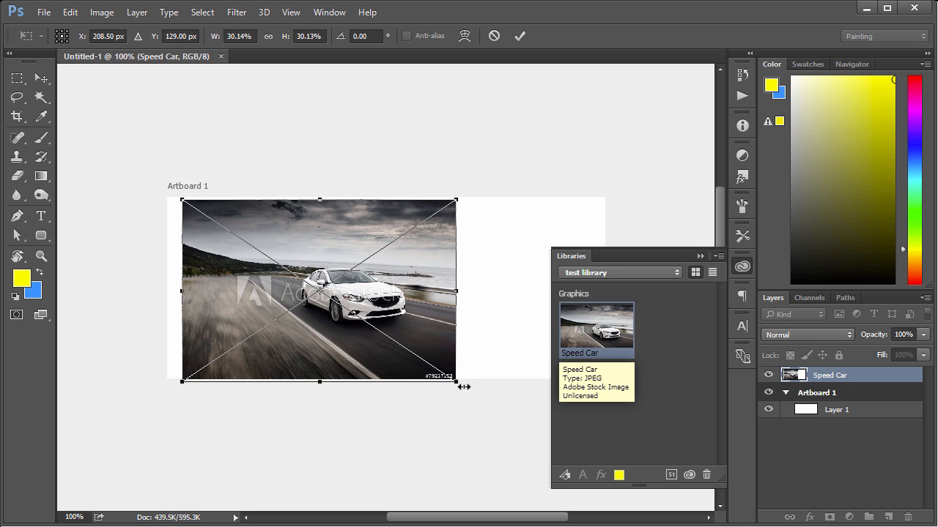
drag(456, 381, 558, 449)
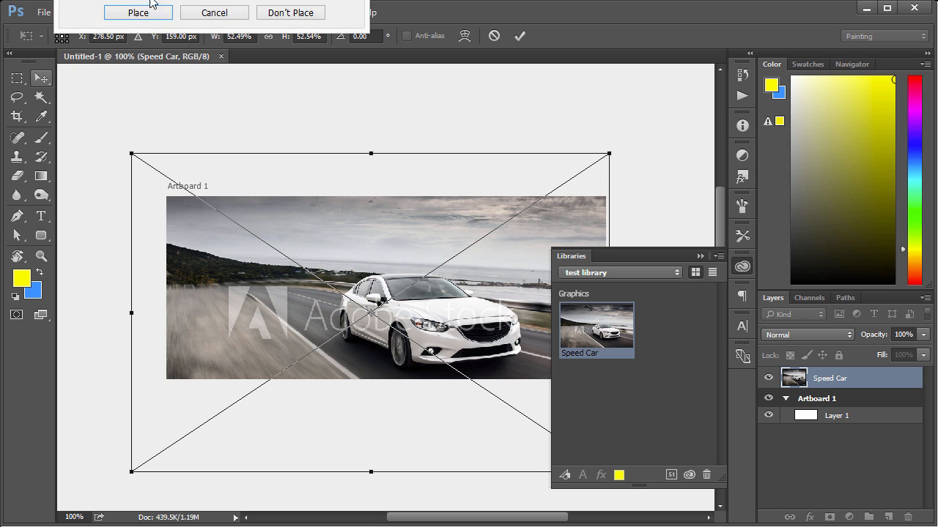
click(138, 13)
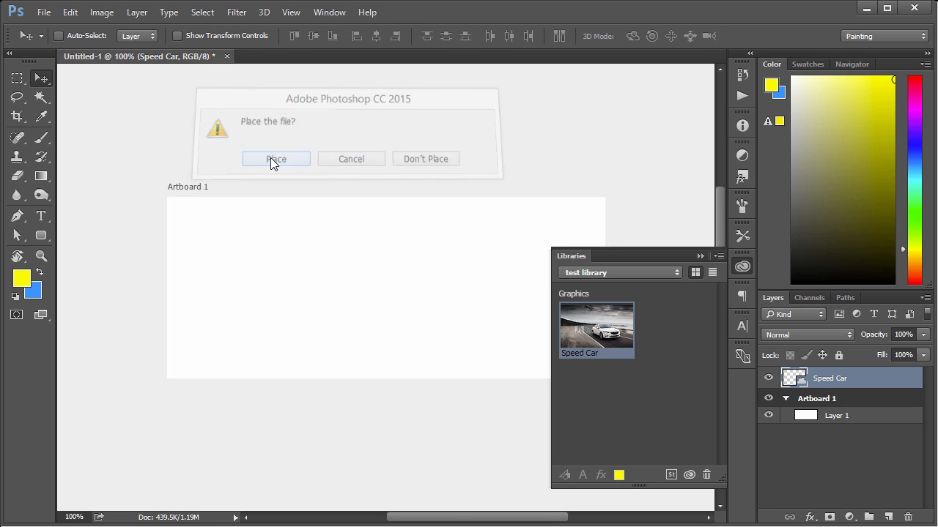
click(276, 159)
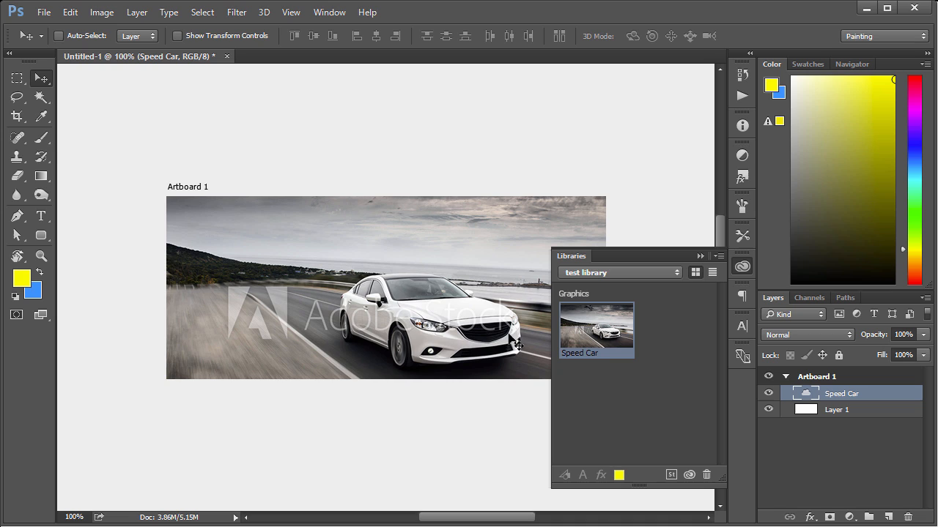
mouse_move(454, 338)
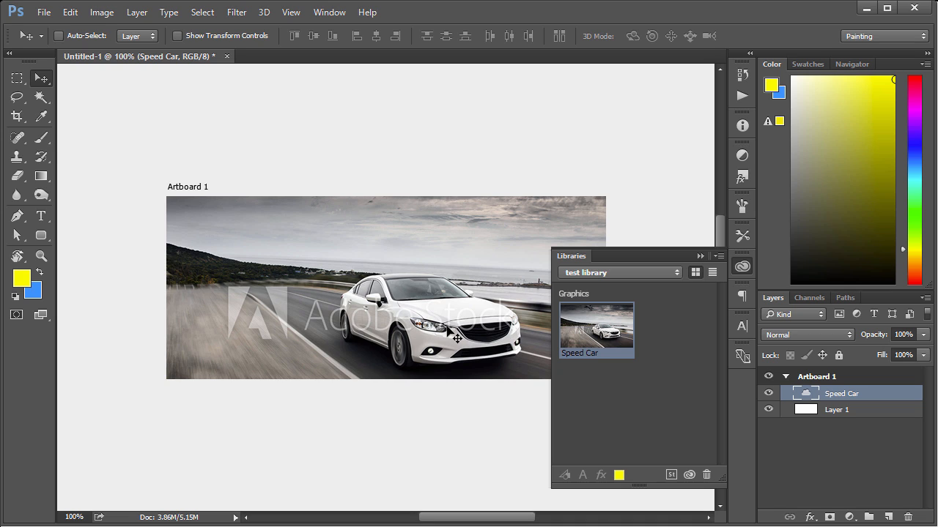
mouse_move(425, 328)
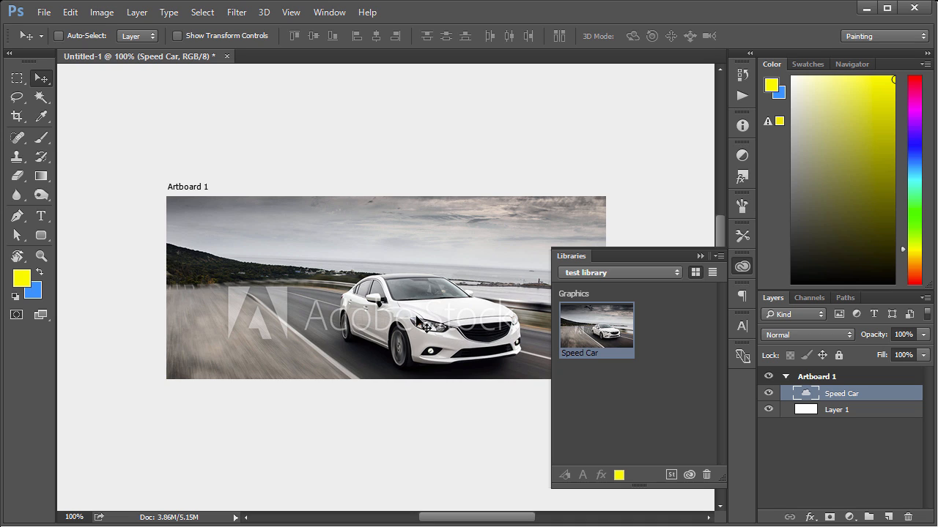
mouse_move(446, 317)
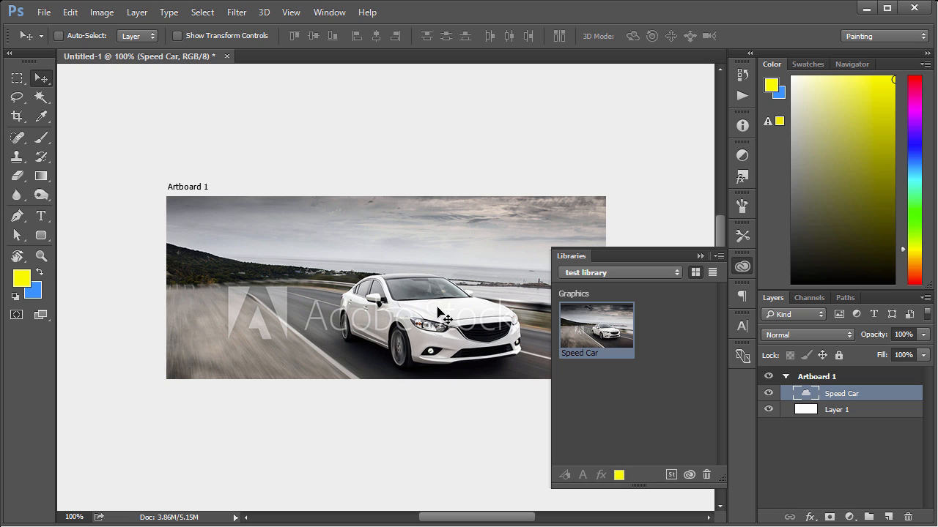
mouse_move(442, 316)
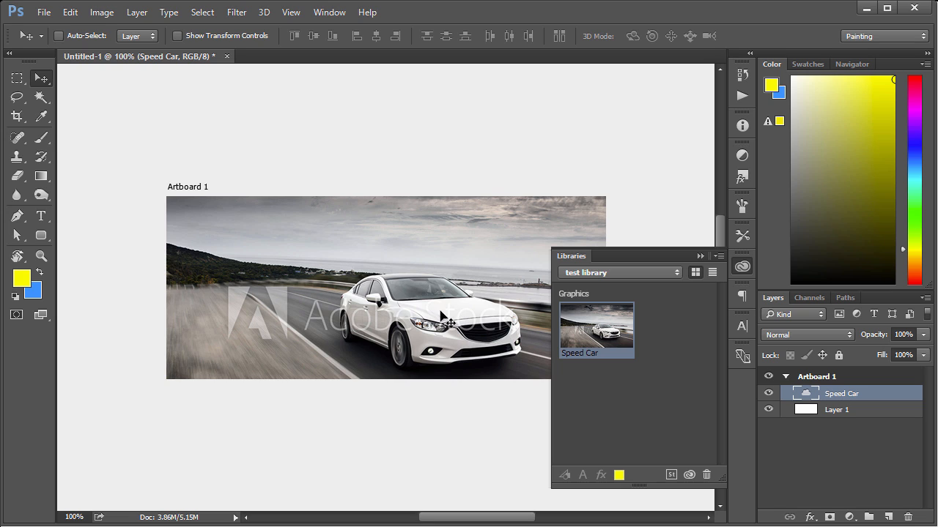
mouse_move(317, 306)
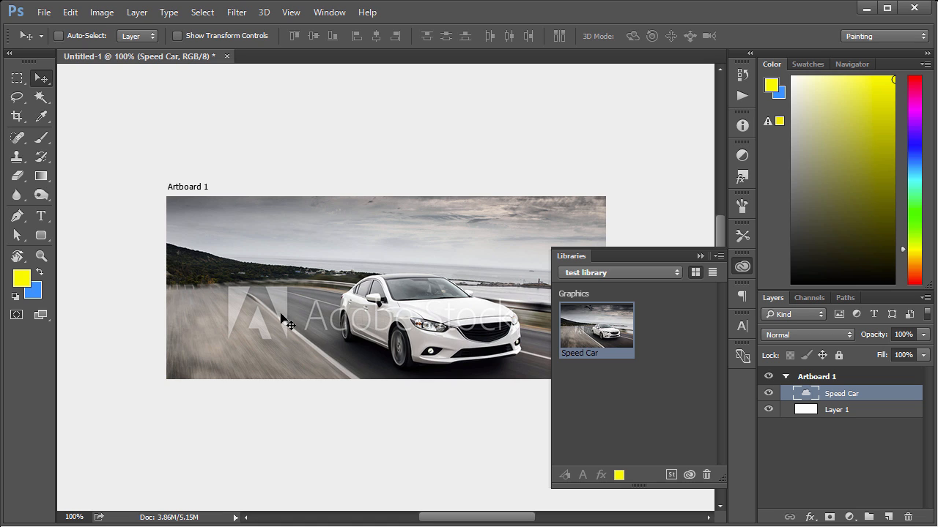
mouse_move(743, 266)
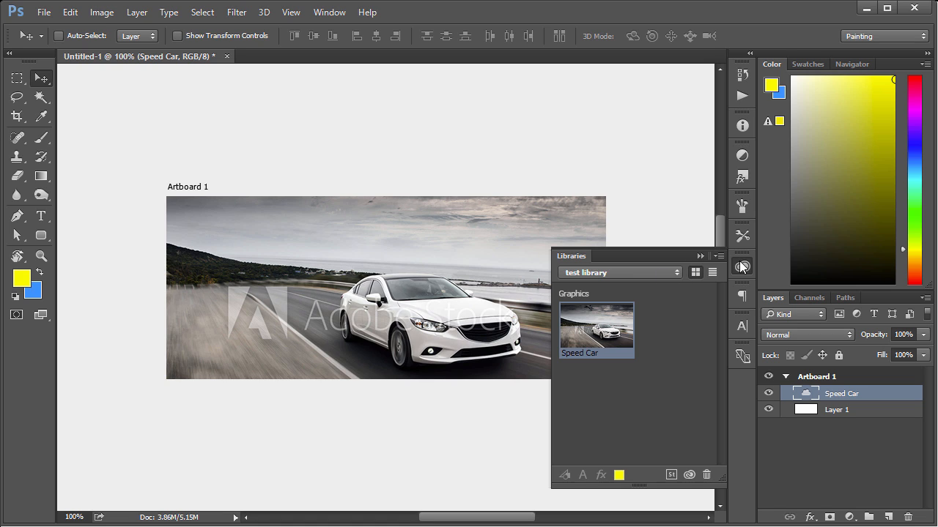
Step: Toggle the Libraries panel off and on, then open File > Search Adobe Stock
click(742, 266)
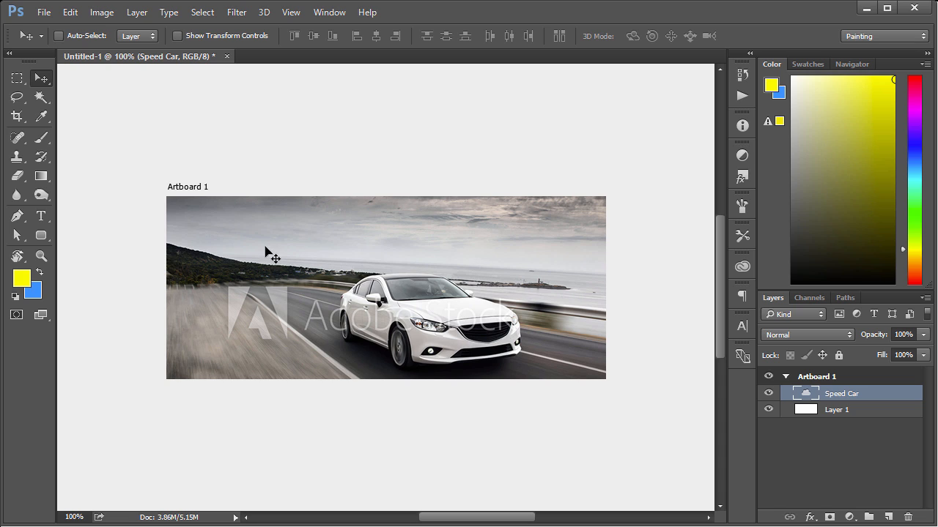
mouse_move(742, 266)
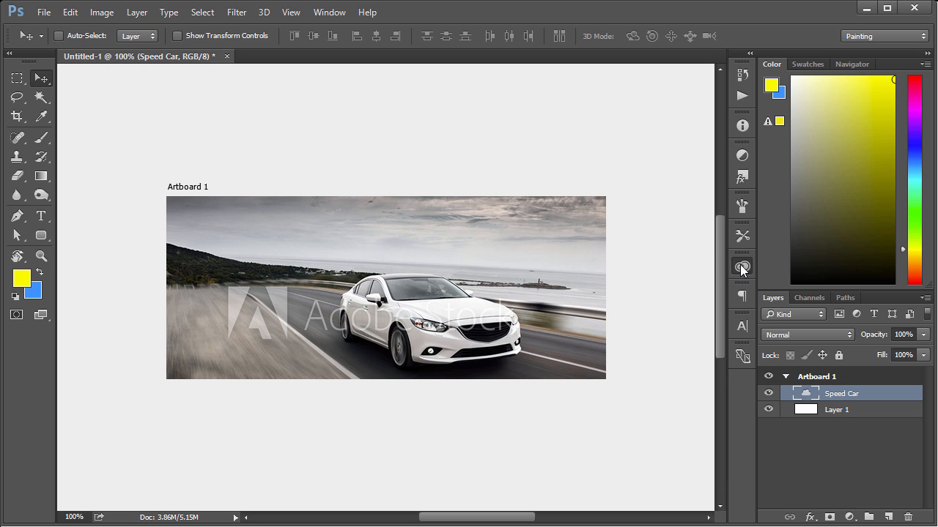
click(742, 266)
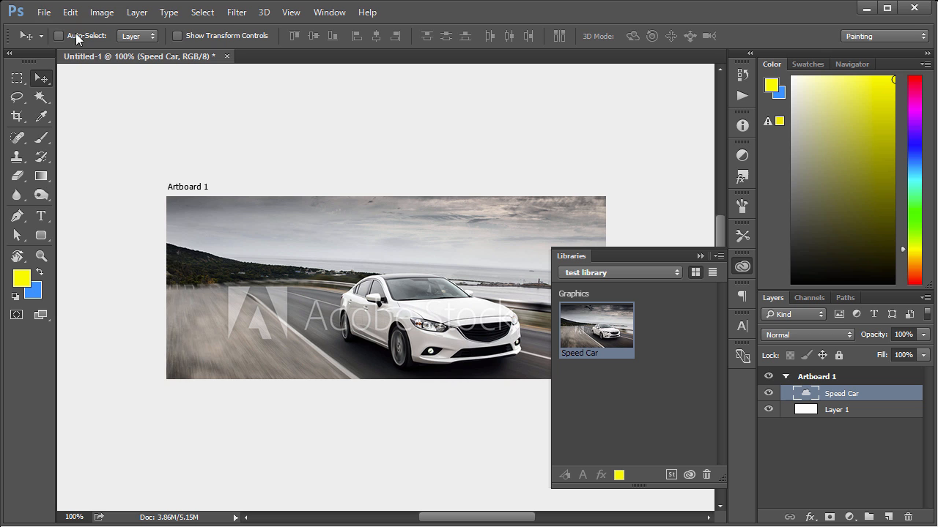
click(44, 12)
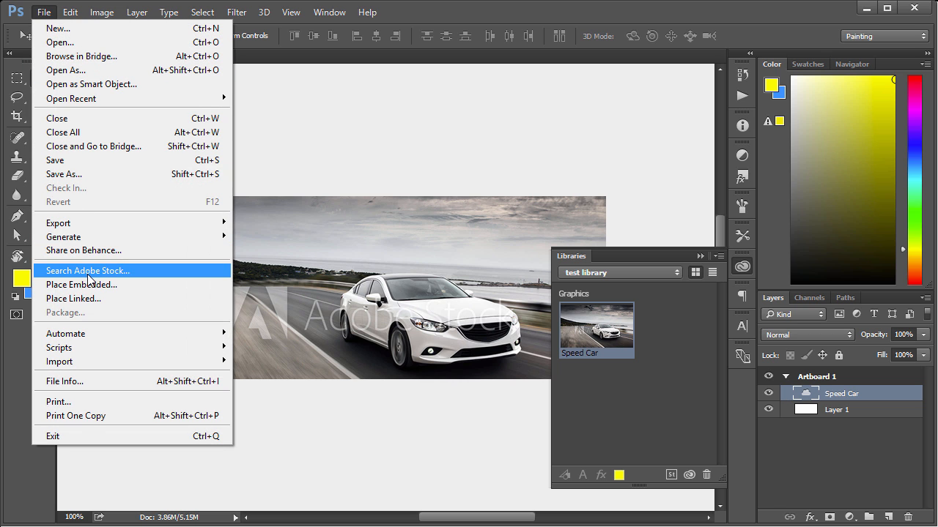
click(87, 271)
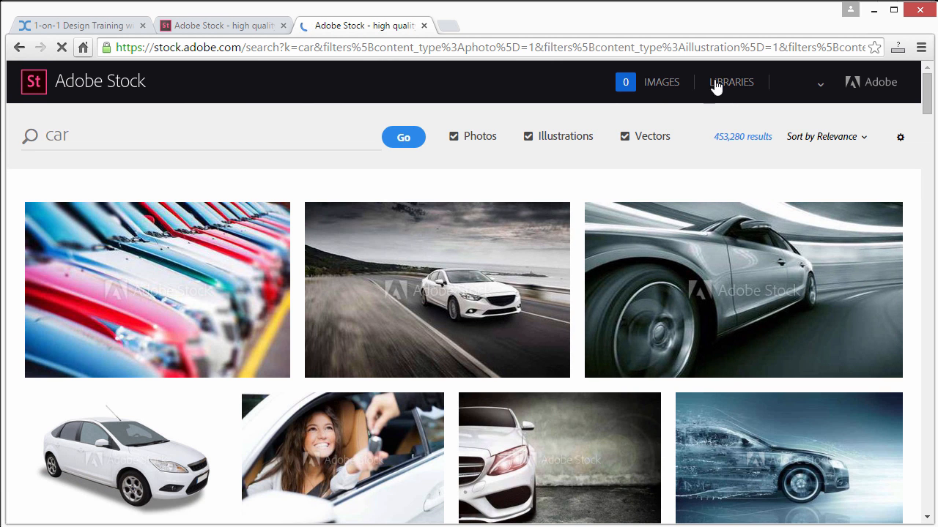
Step: View the saved Adobe Stock libraries and scroll to test library's Speed Car preview
click(731, 82)
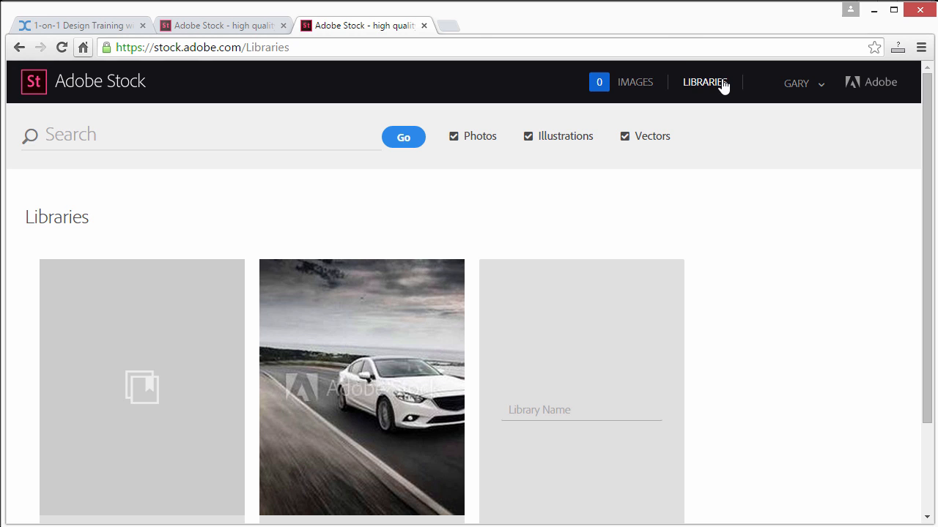
scroll(down, 3)
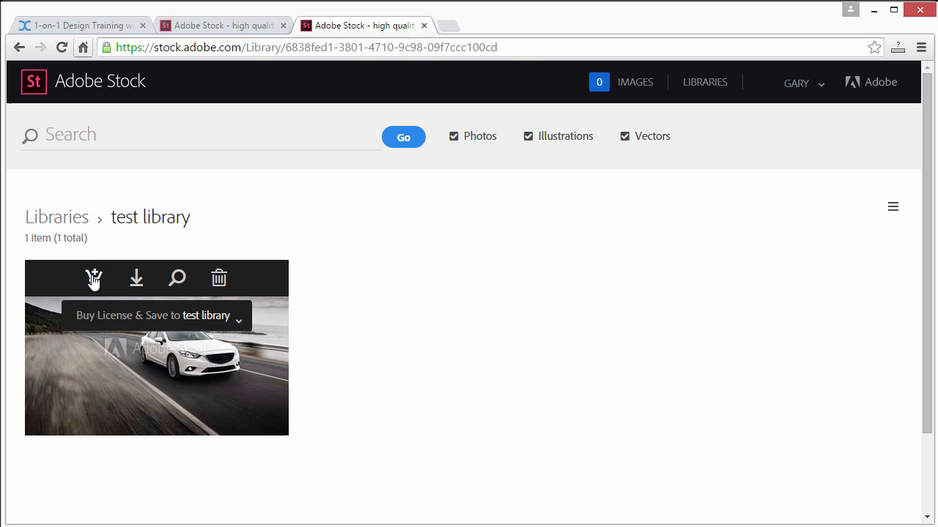
mouse_move(99, 327)
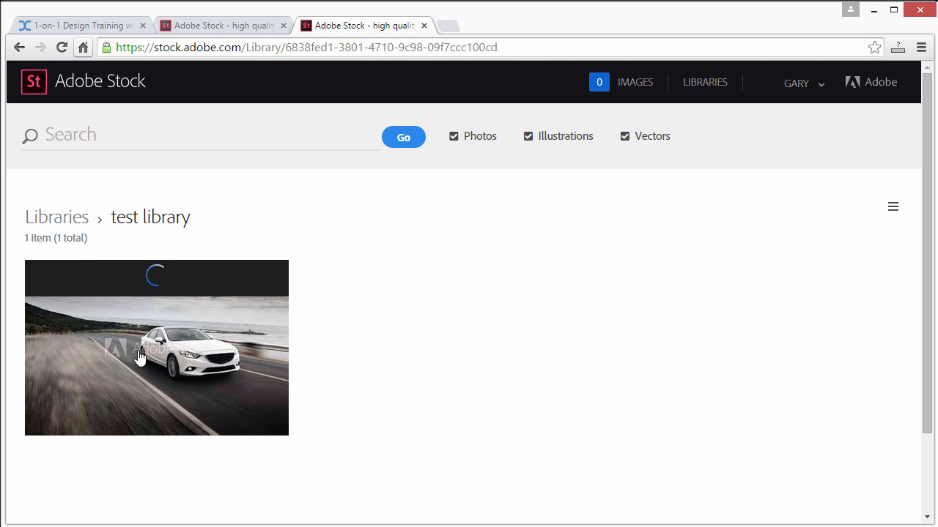
click(156, 348)
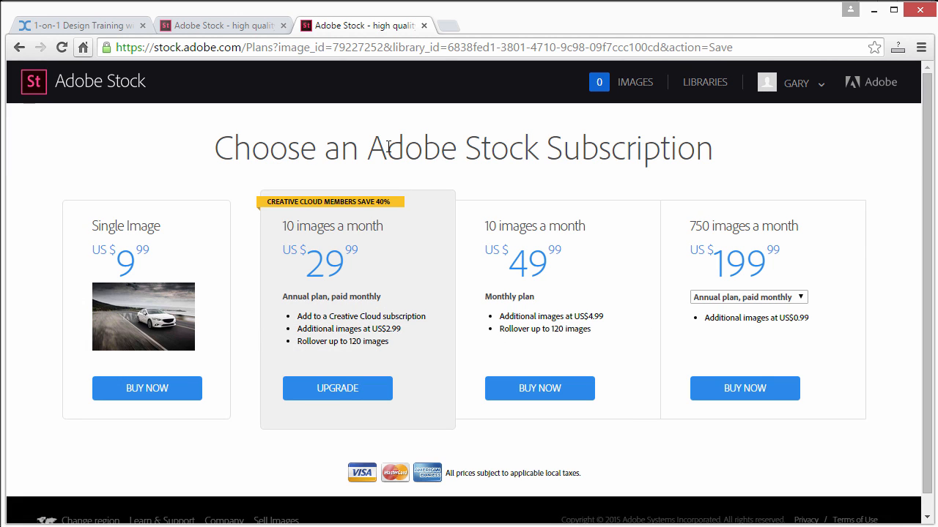
mouse_move(919, 141)
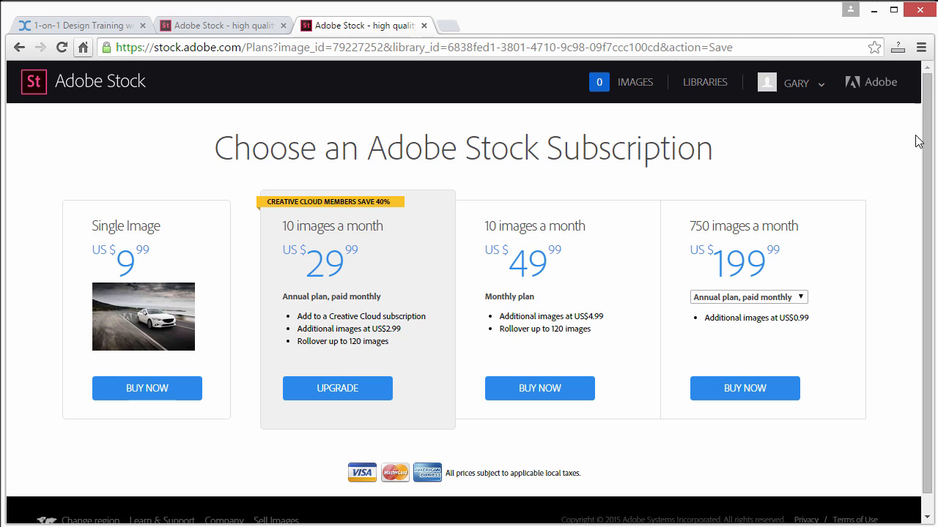
scroll(down, 3)
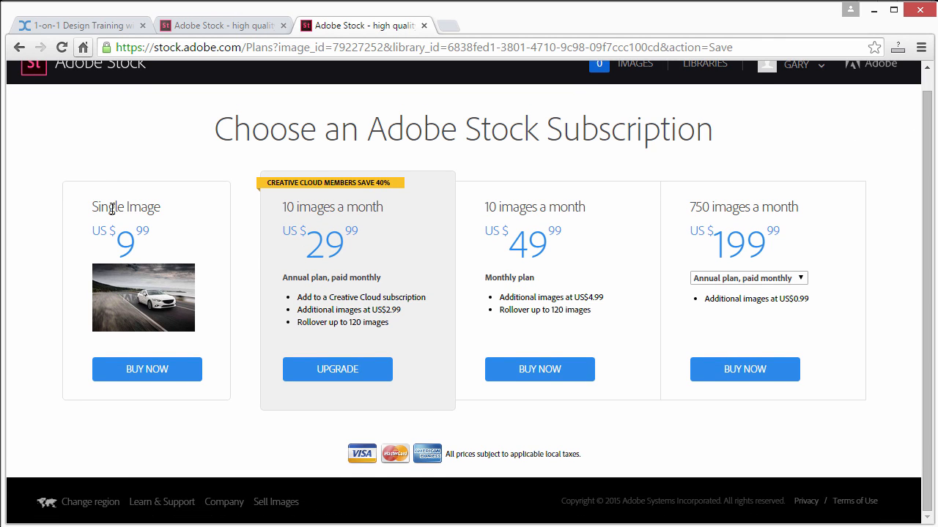
mouse_move(179, 182)
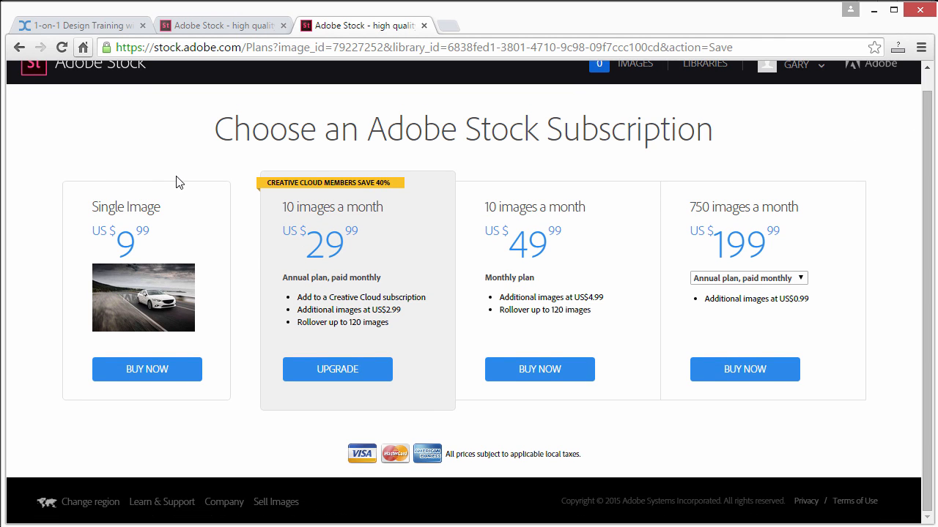
mouse_move(130, 237)
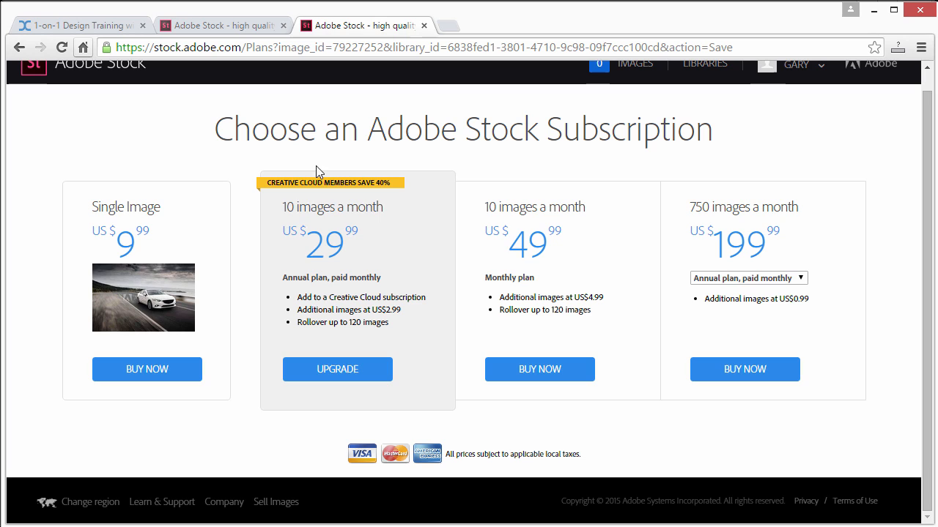
mouse_move(285, 215)
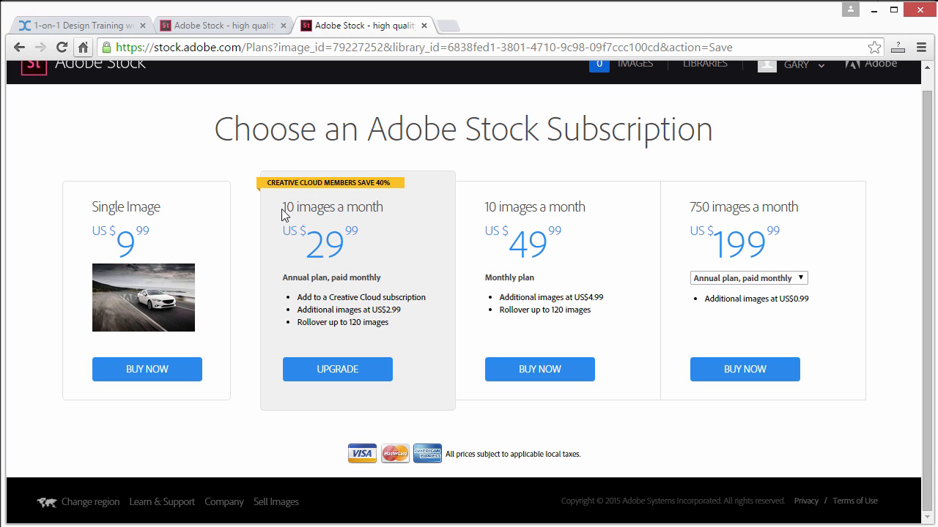
mouse_move(323, 238)
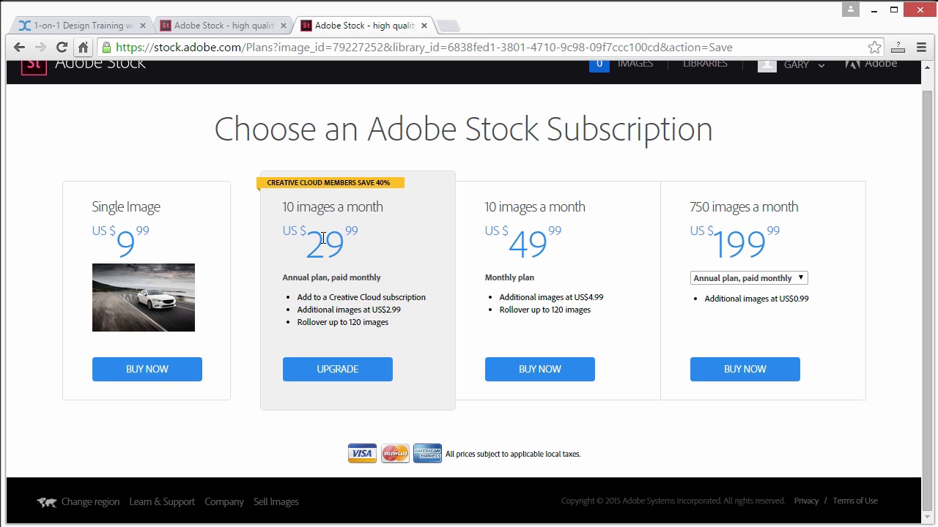
mouse_move(146, 225)
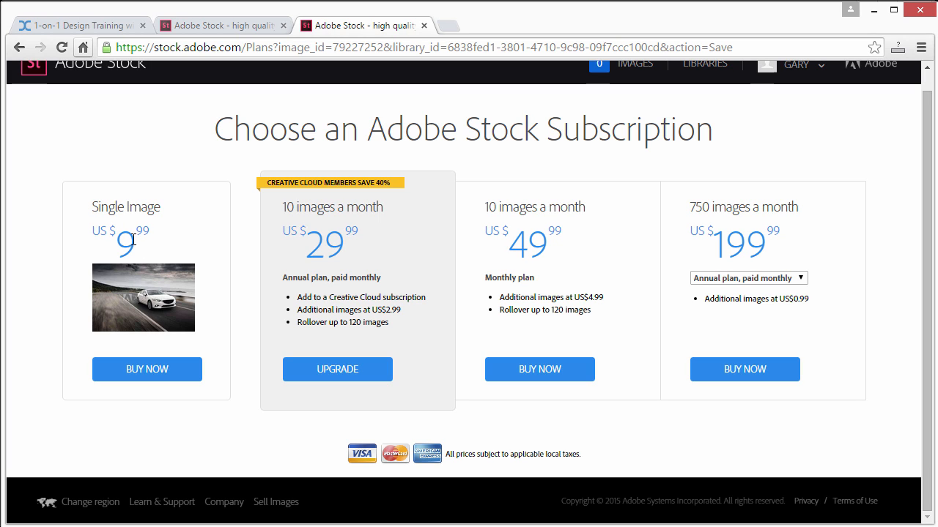
mouse_move(528, 203)
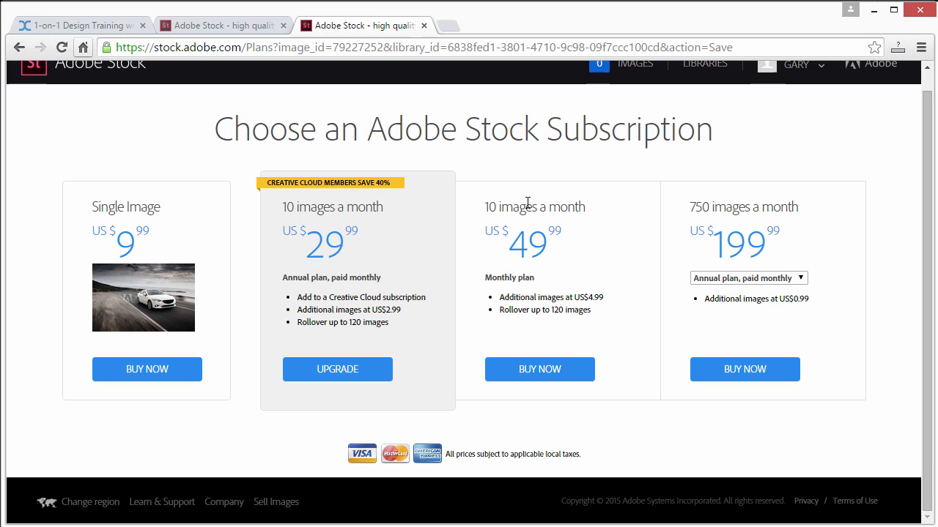
mouse_move(532, 206)
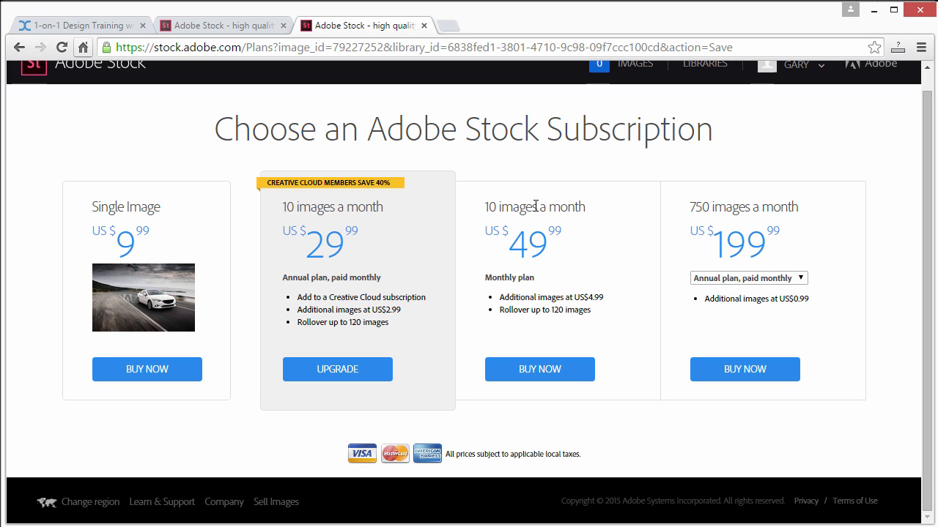
mouse_move(558, 239)
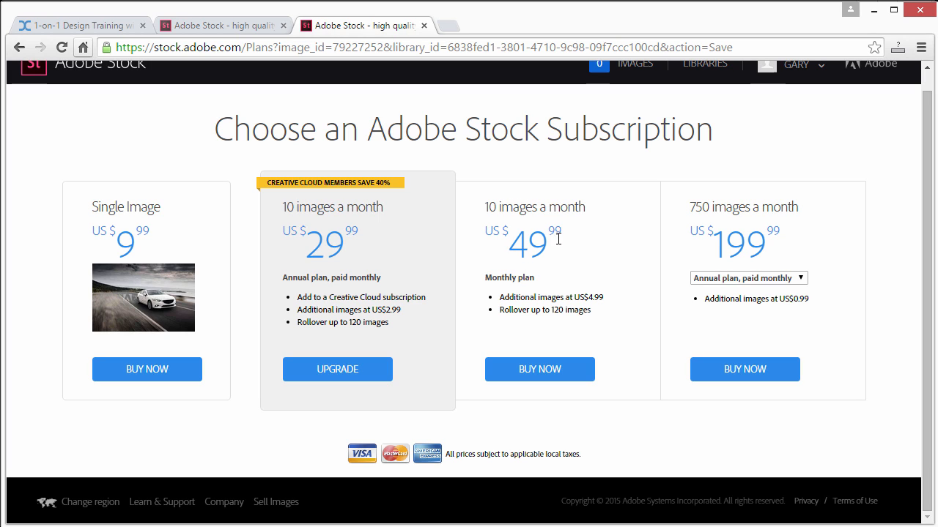
mouse_move(581, 299)
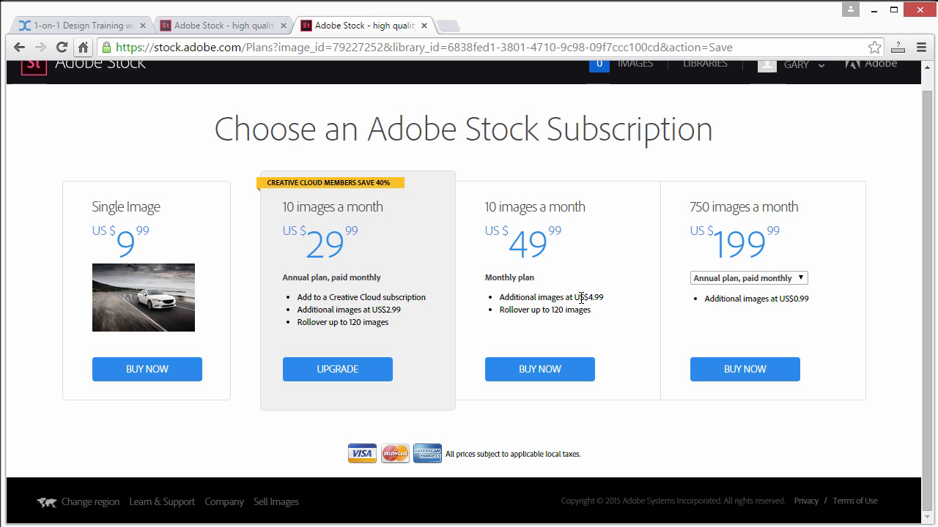
double_click(589, 298)
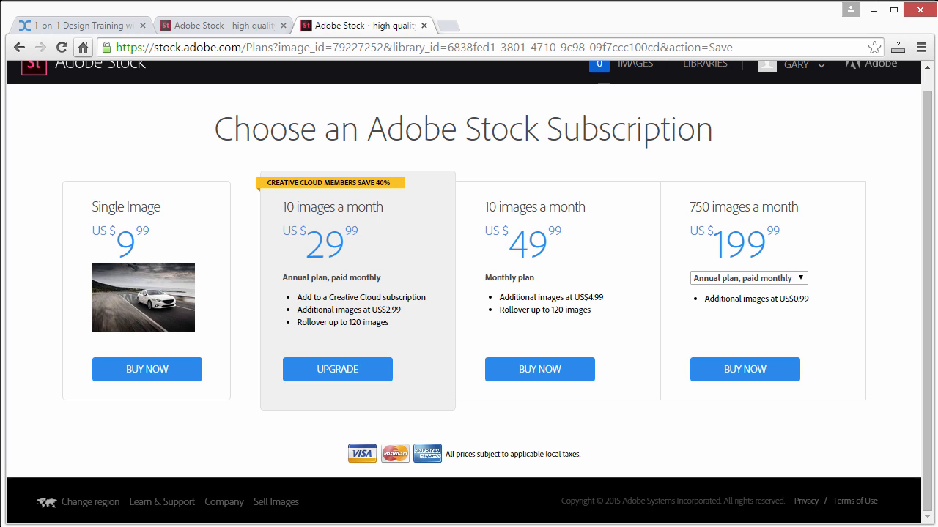
mouse_move(721, 212)
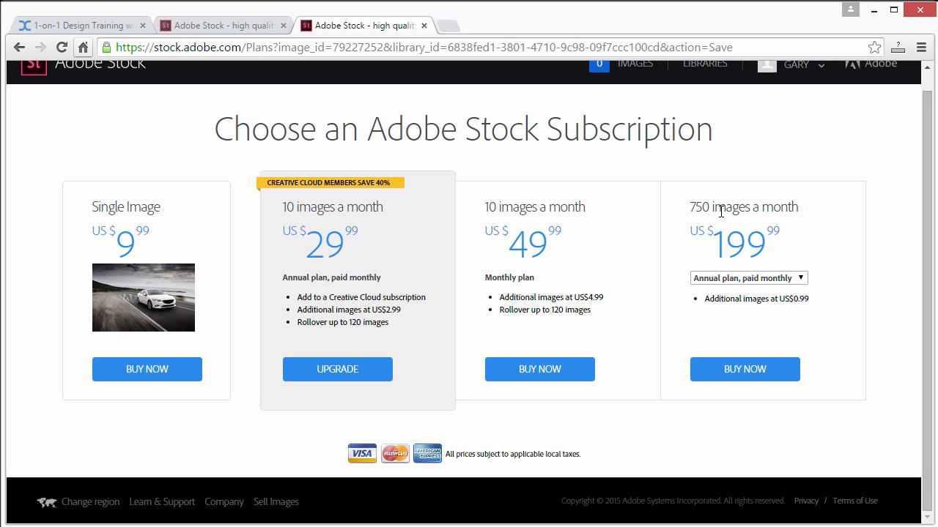
mouse_move(779, 209)
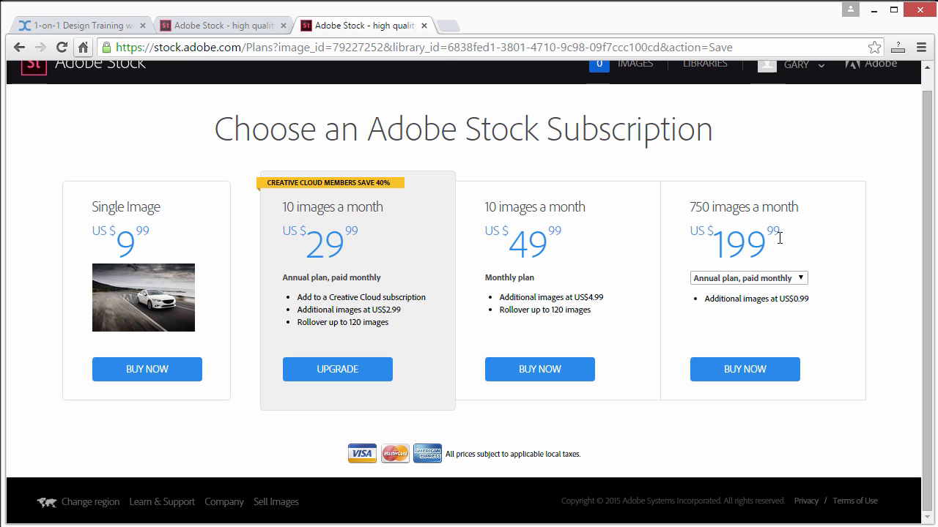
mouse_move(485, 213)
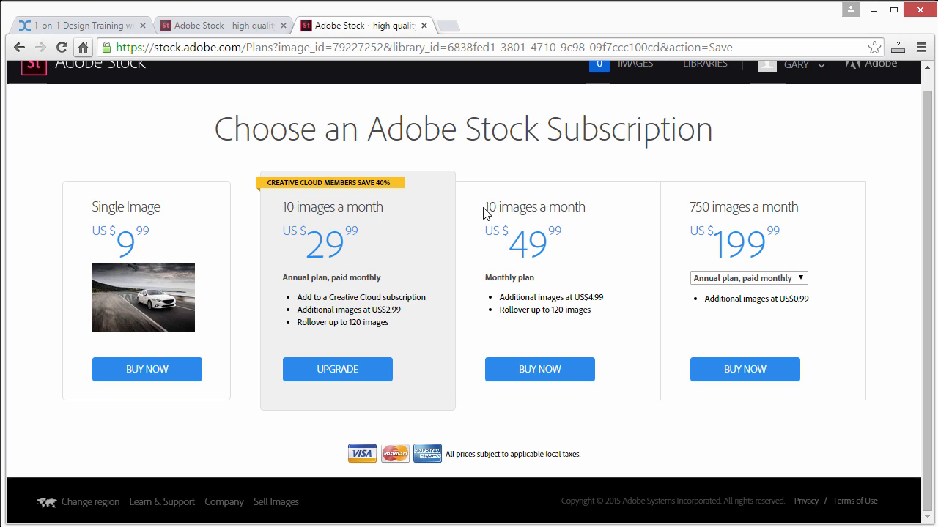
mouse_move(689, 211)
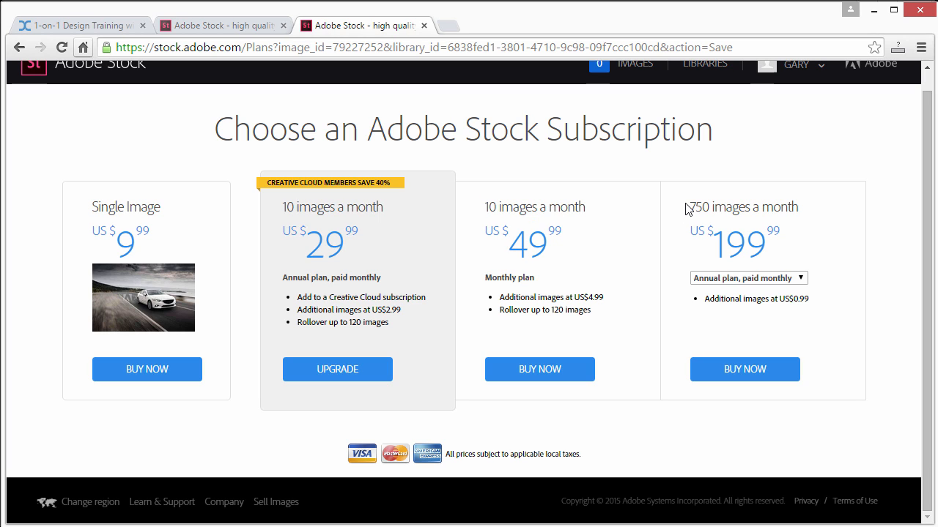
mouse_move(428, 244)
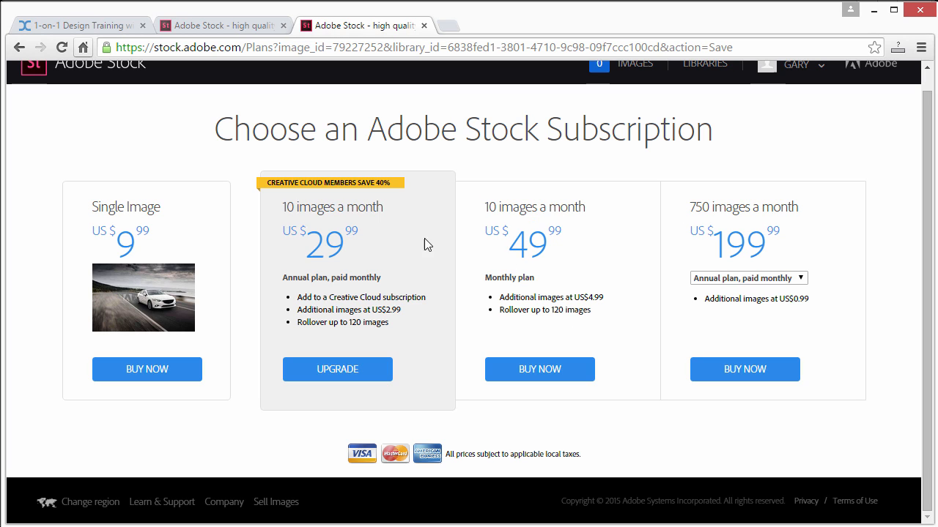
mouse_move(408, 202)
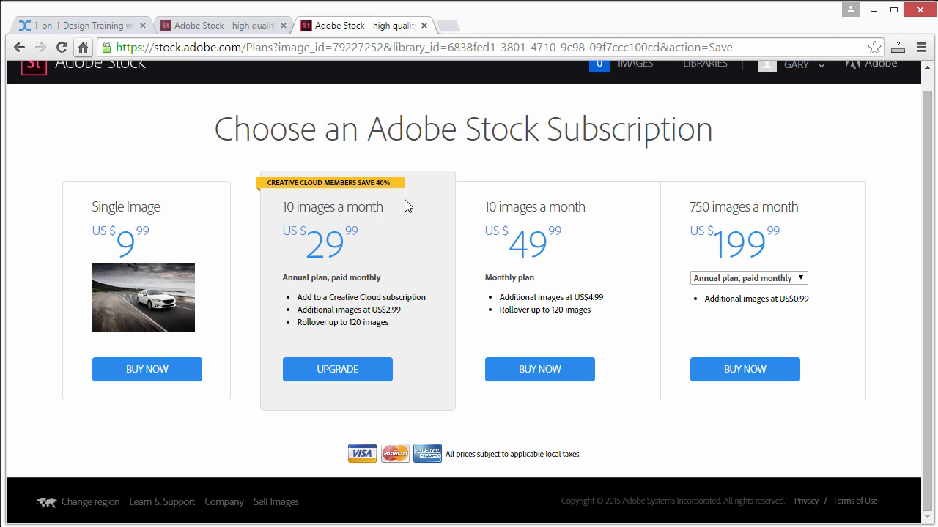
mouse_move(388, 213)
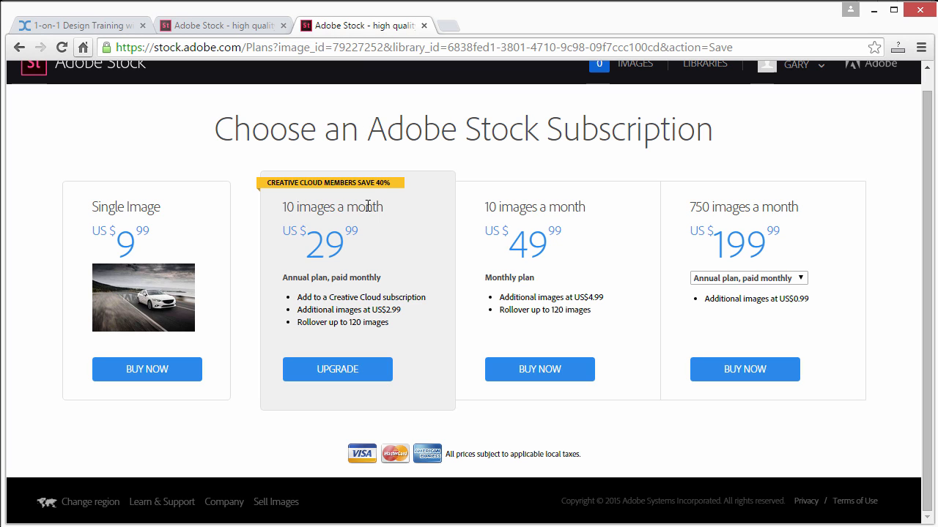
mouse_move(508, 333)
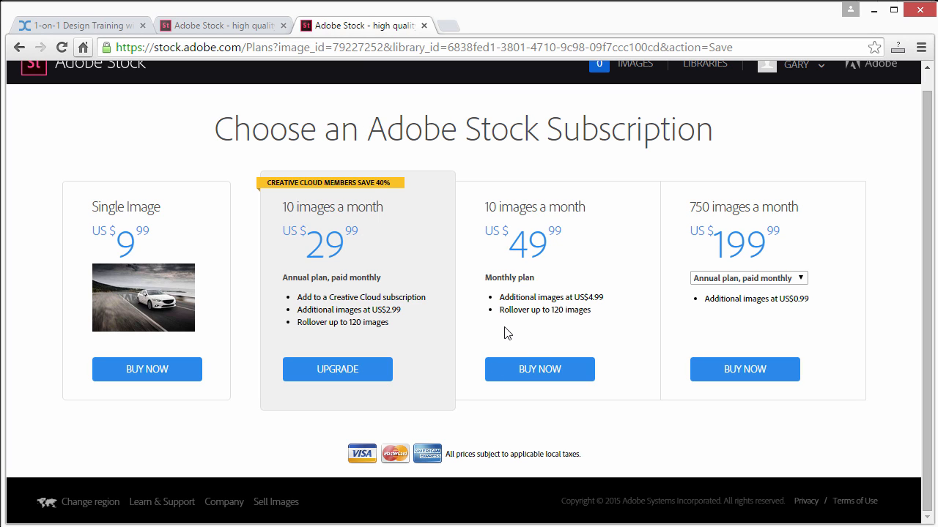
mouse_move(452, 322)
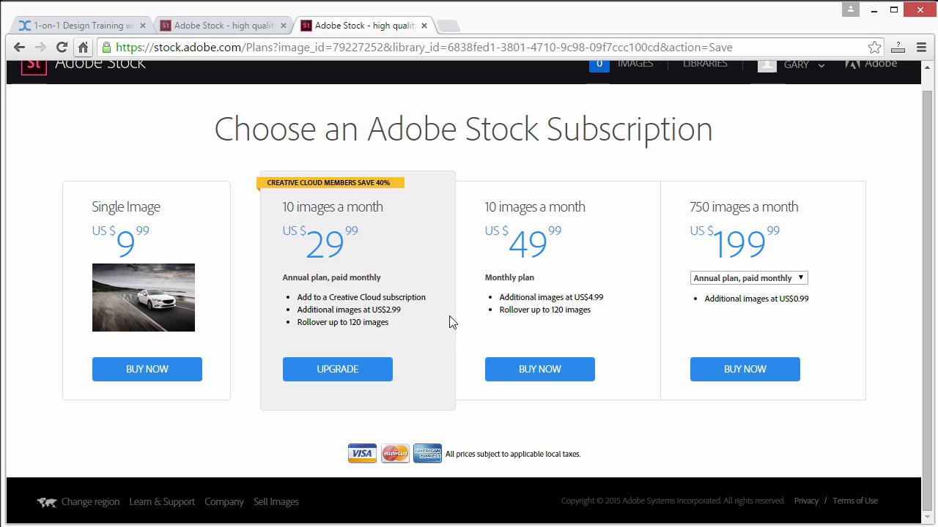
mouse_move(121, 244)
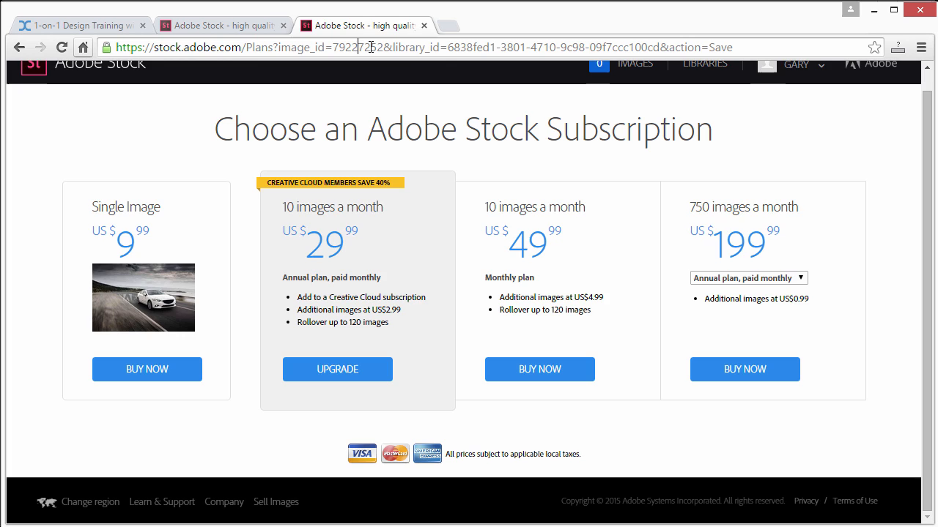
Step: Go to photodune.com, search for 'car', and scroll the results
text(photodune.com)
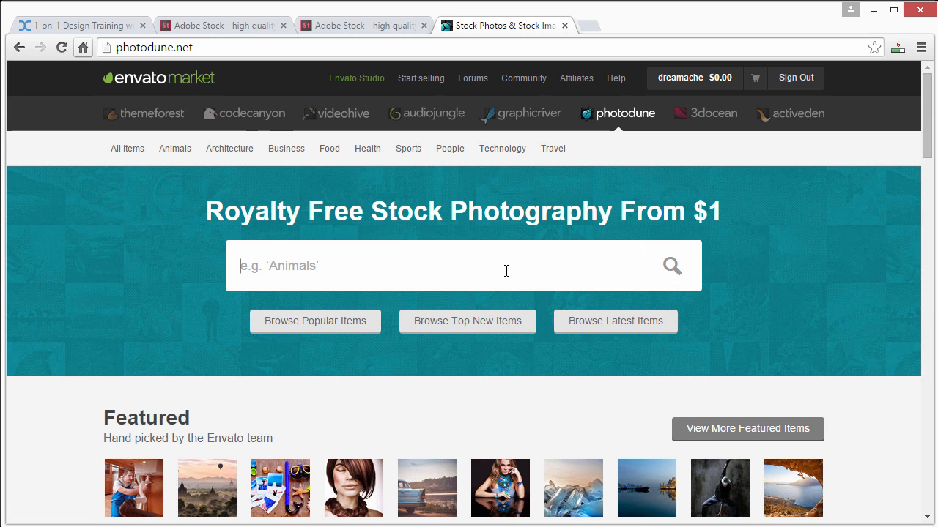
text(car)
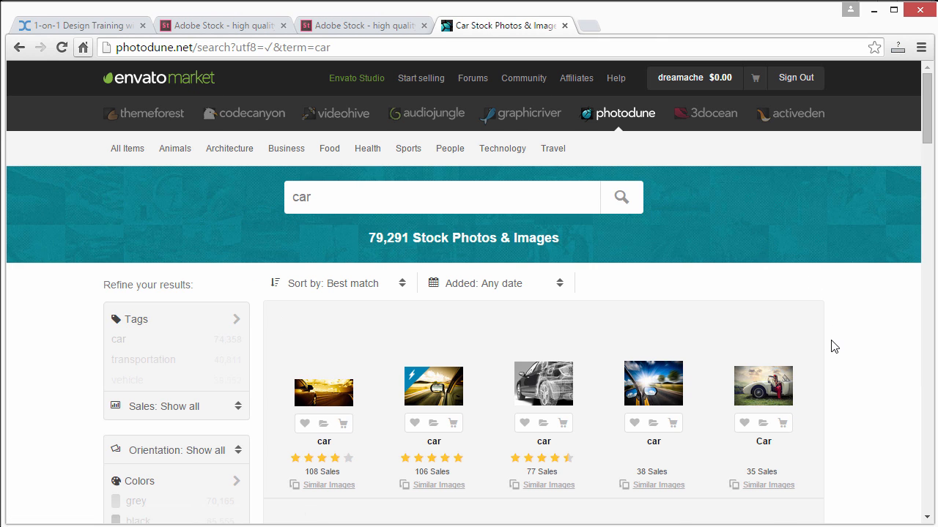
scroll(down, 3)
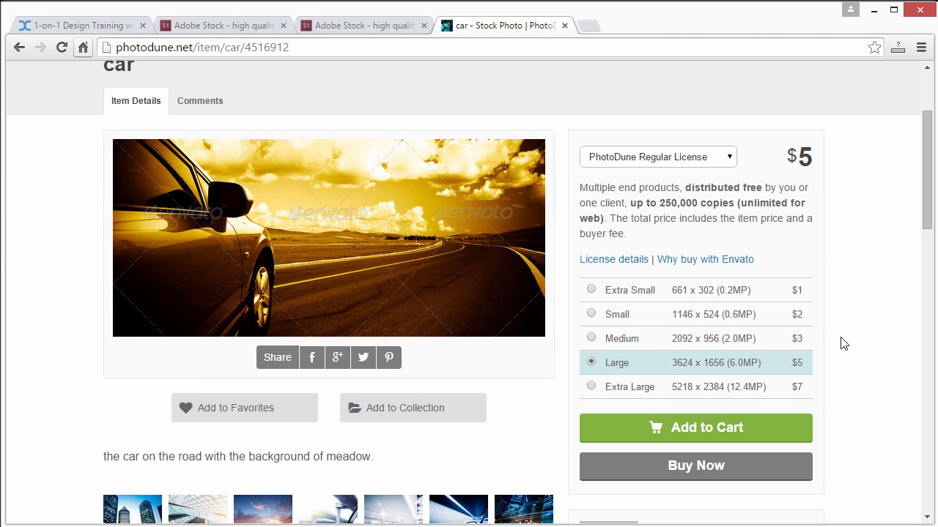
Step: Select the Small 1146 × 524 size for the car photo, then switch to DesignCourse
scroll(down, 3)
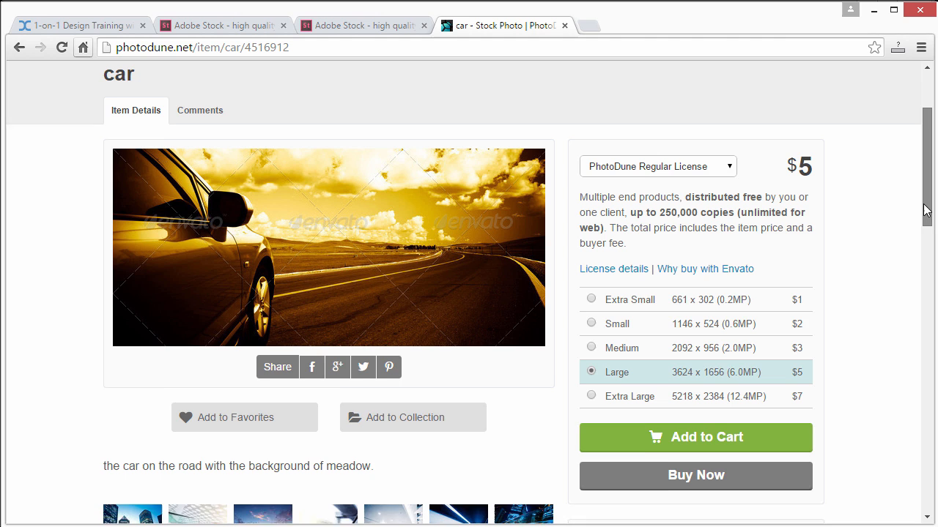
scroll(down, 3)
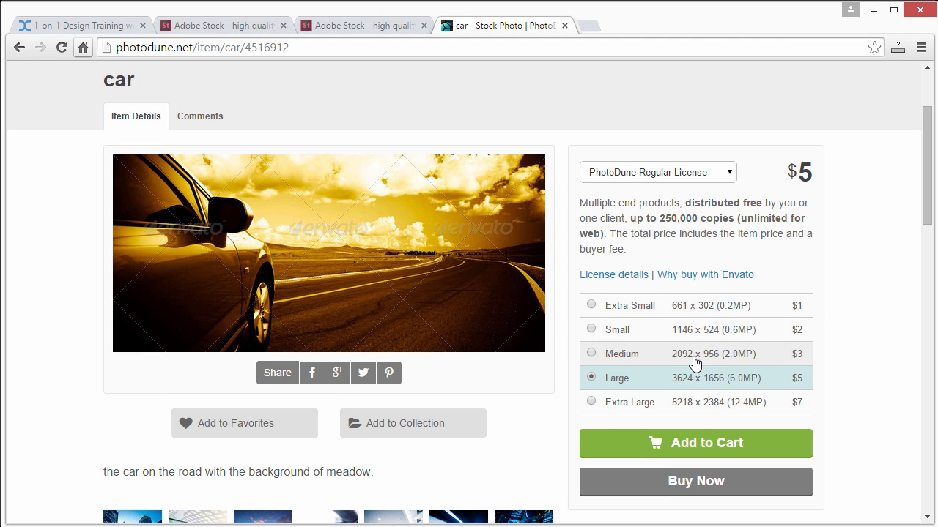
mouse_move(688, 311)
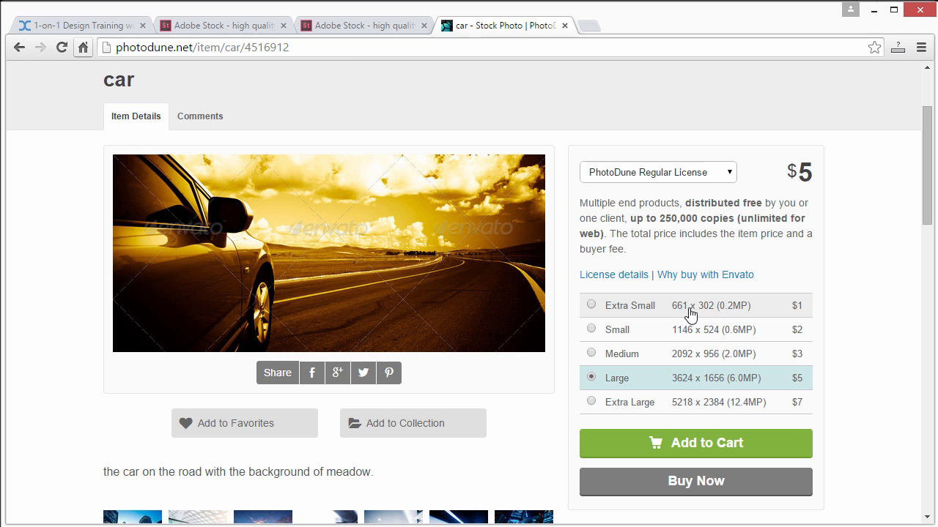
mouse_move(657, 389)
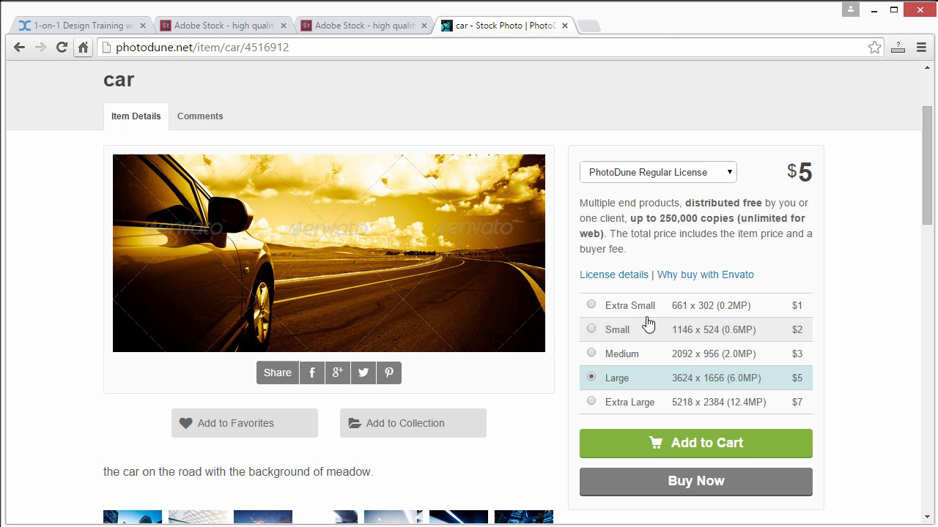
click(591, 305)
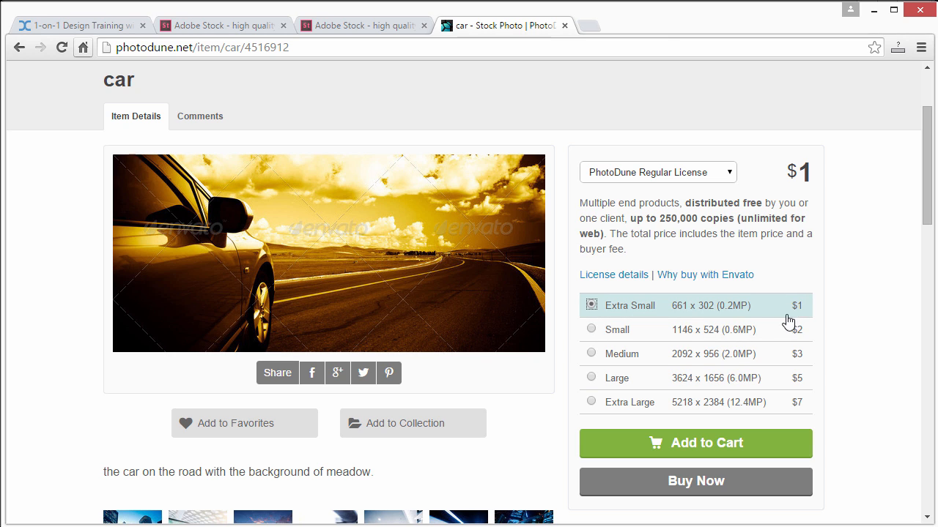
click(590, 330)
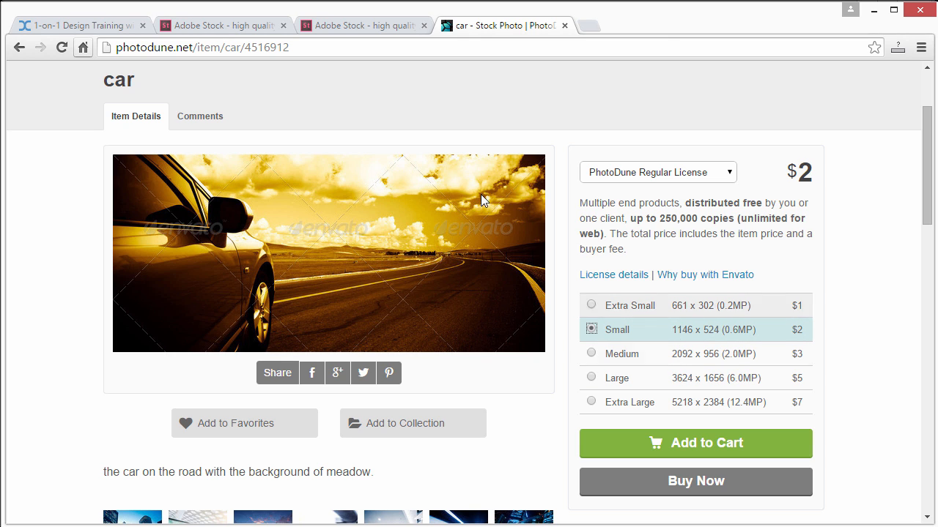
mouse_move(557, 158)
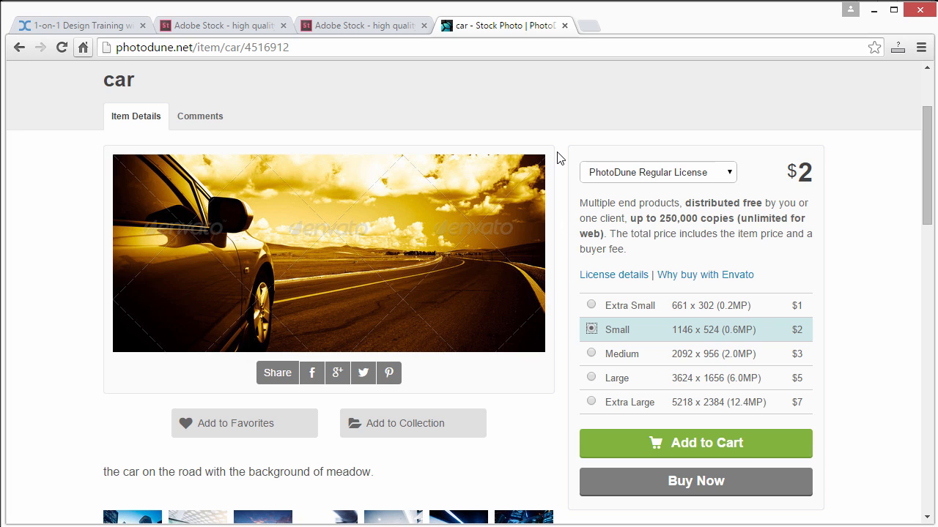
mouse_move(553, 154)
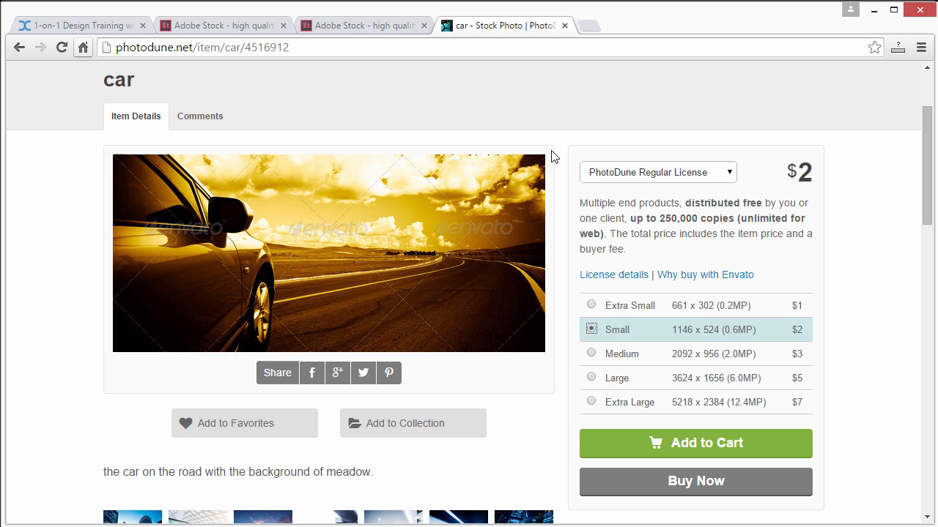
mouse_move(551, 154)
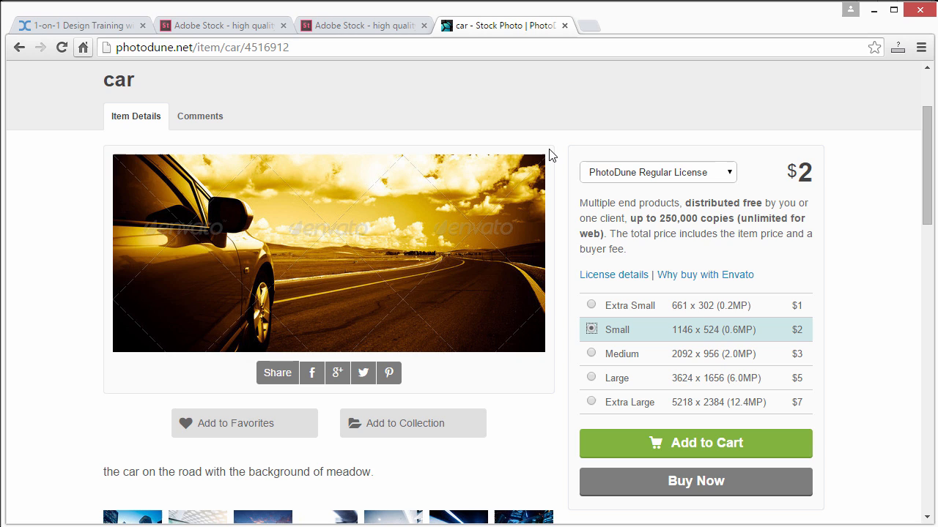
mouse_move(564, 137)
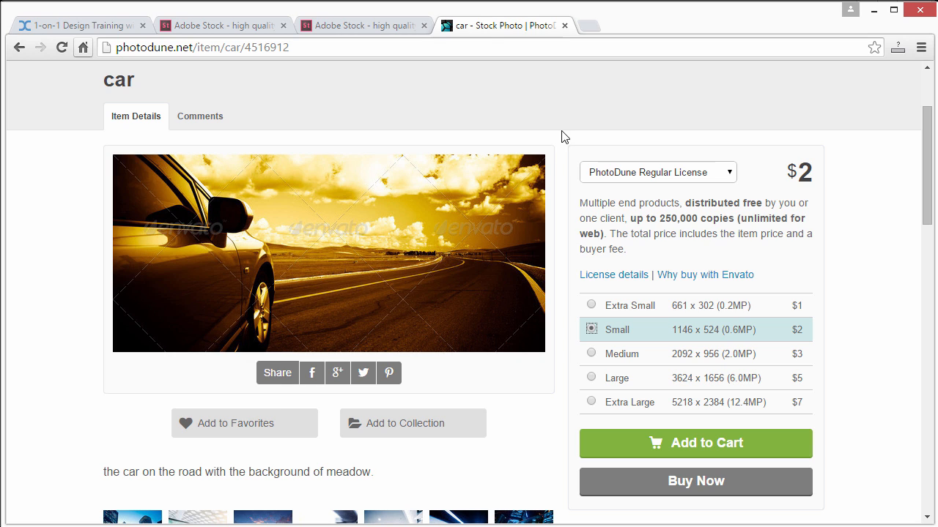
mouse_move(572, 120)
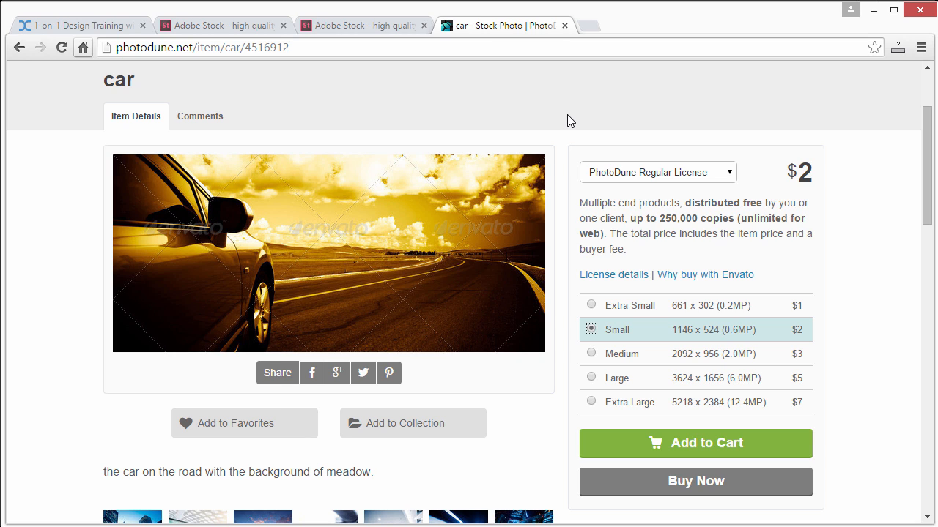
click(73, 25)
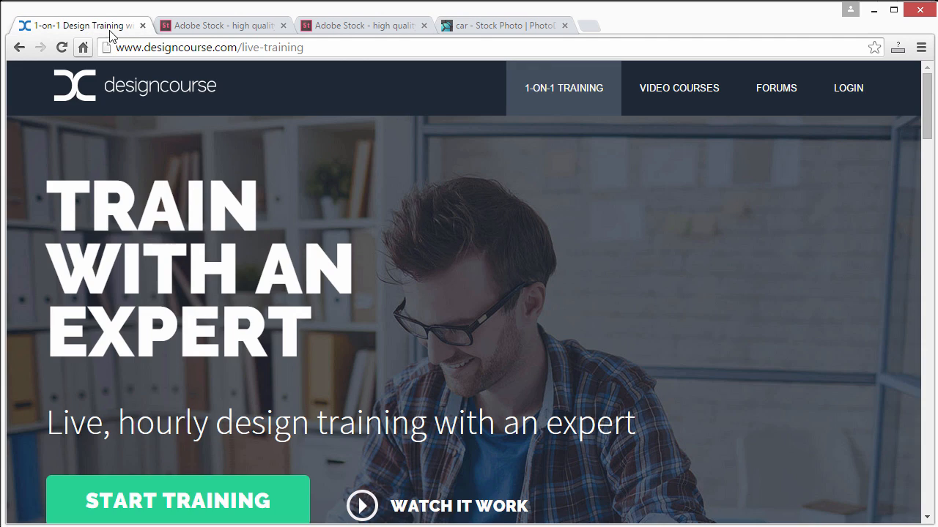
Step: Go from the DesignCourse home page to 1-on-1 training and scroll to Gary Simon's bio
click(678, 88)
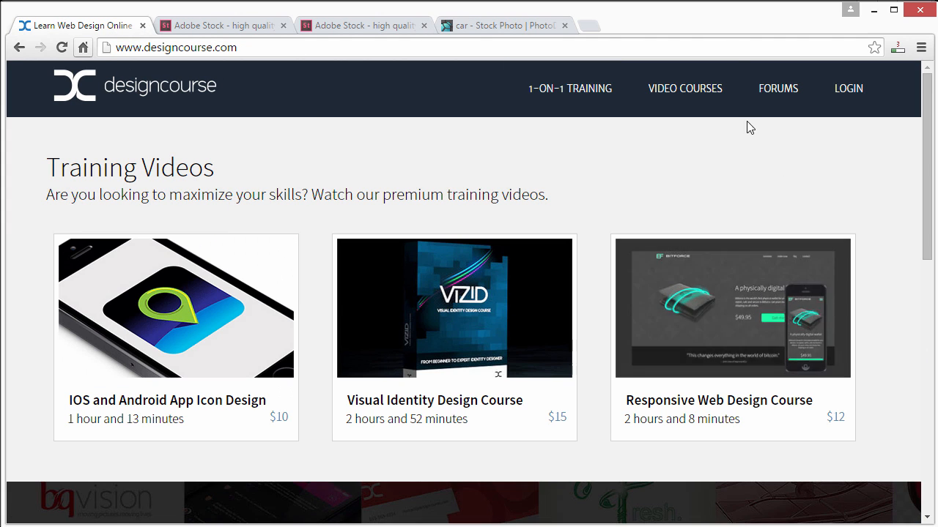
mouse_move(733, 307)
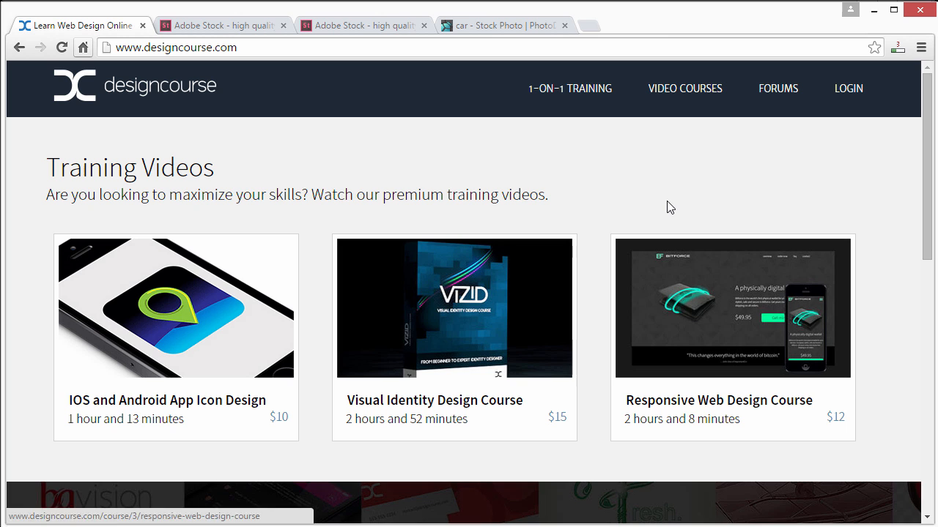
click(570, 88)
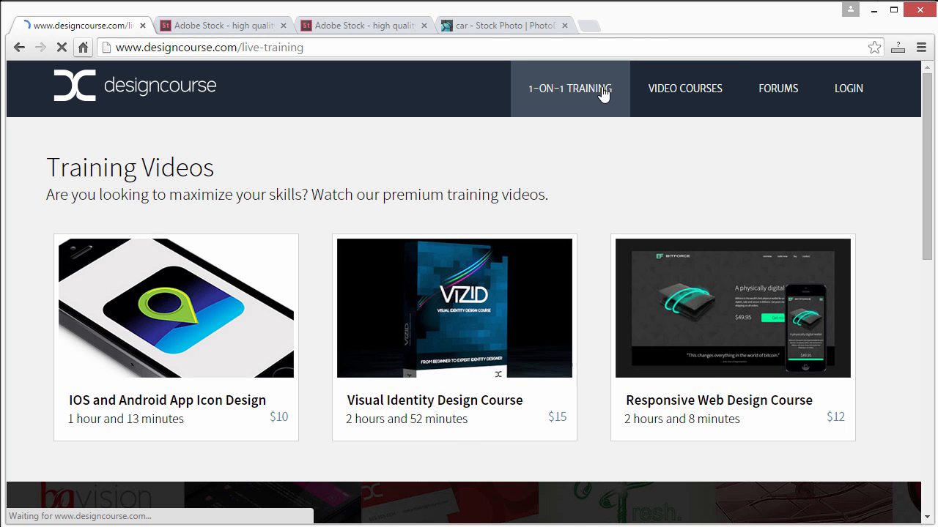
click(570, 88)
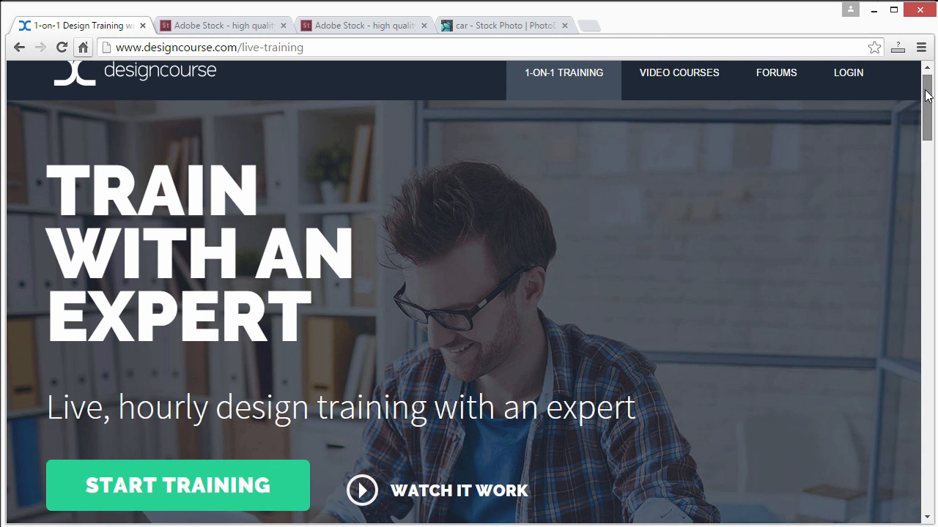
scroll(down, 3)
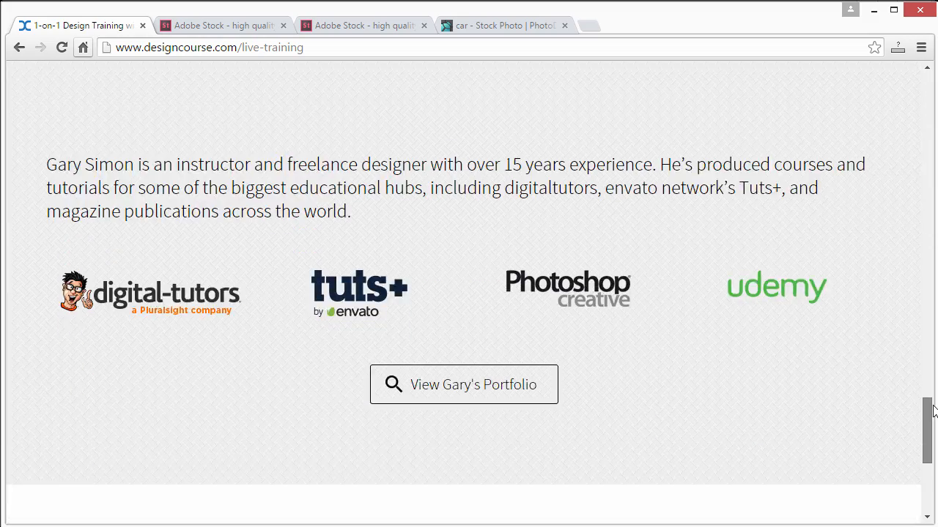